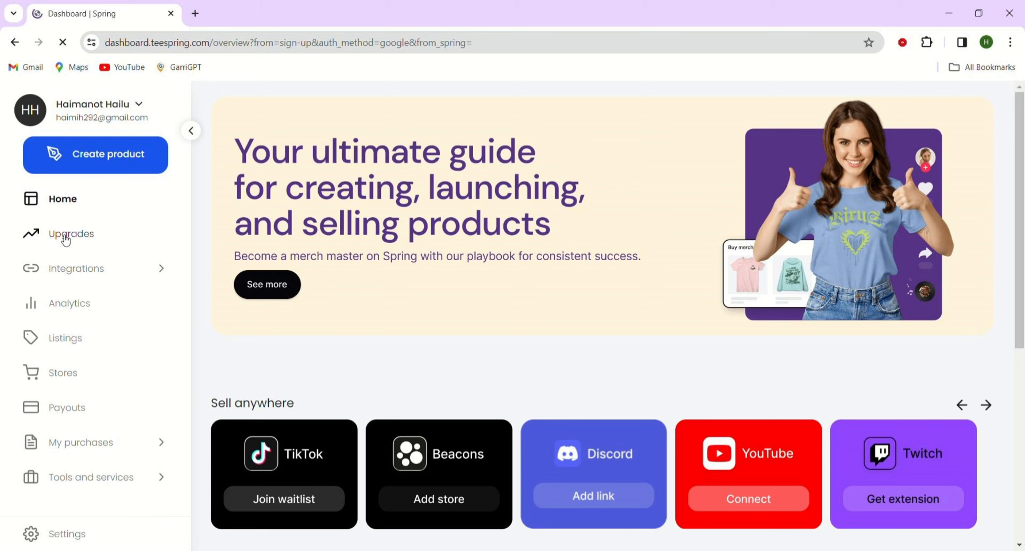
# Reach Teespring and begin creating a seller account through sign-up.
pyautogui.write('teespring.com')
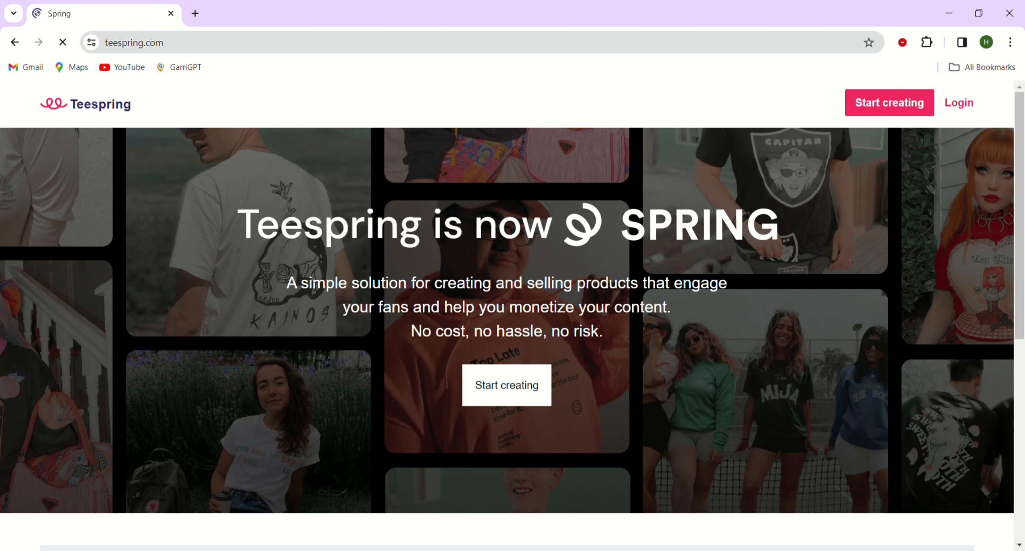
pyautogui.scroll(-3)
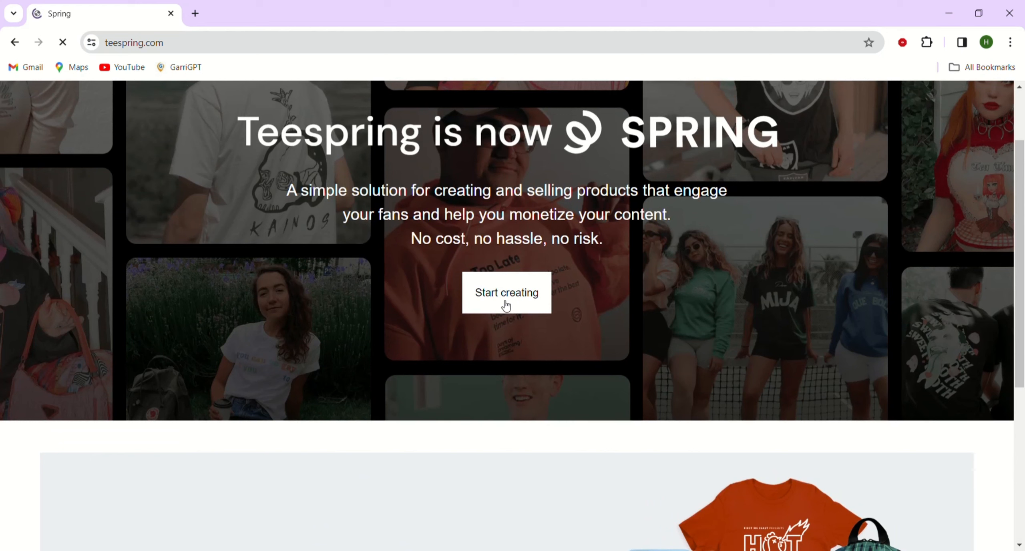
pyautogui.click(505, 292)
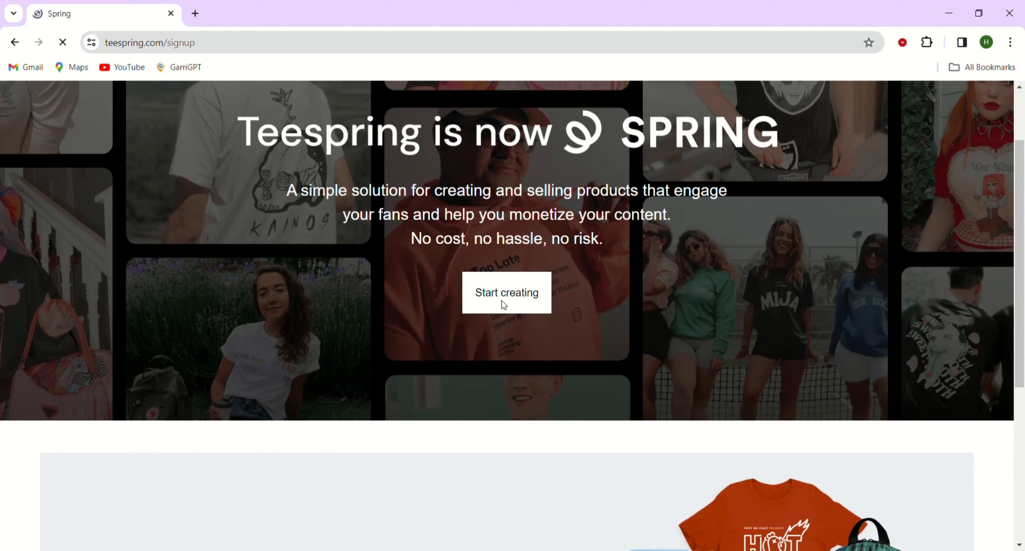
pyautogui.click(506, 293)
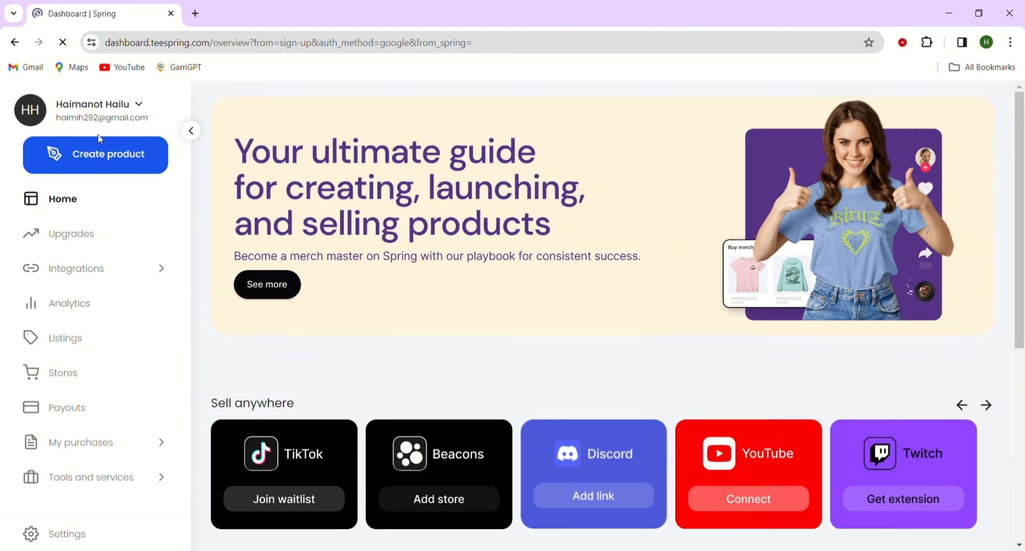
pyautogui.moveTo(63, 372)
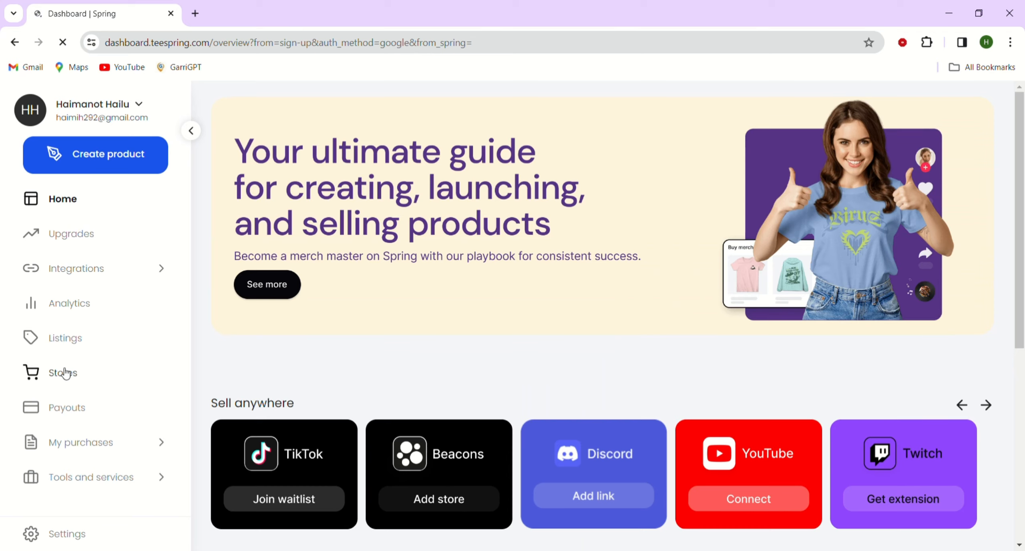
# Go to the Stores page and enter 'My store' as the store title.
pyautogui.click(62, 373)
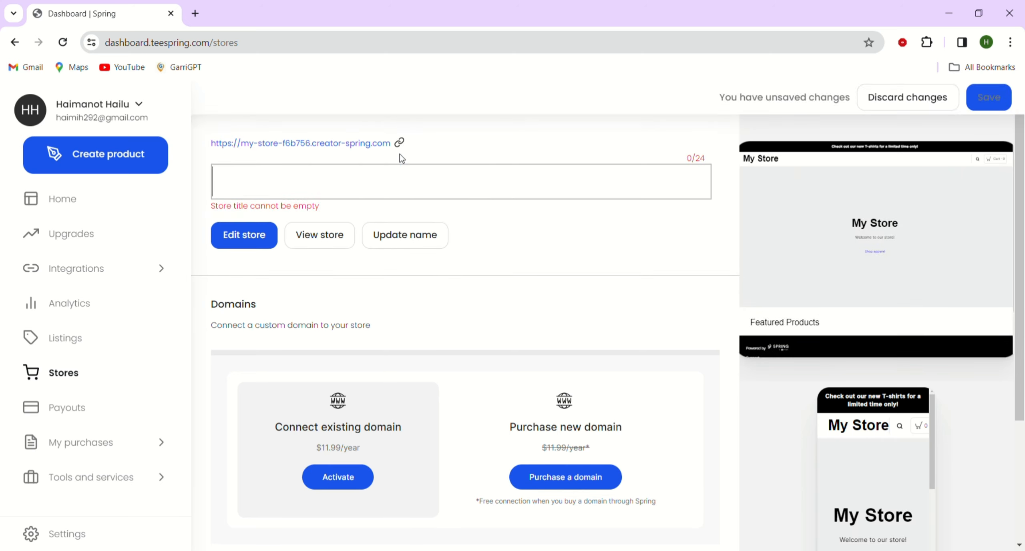
pyautogui.write('M')
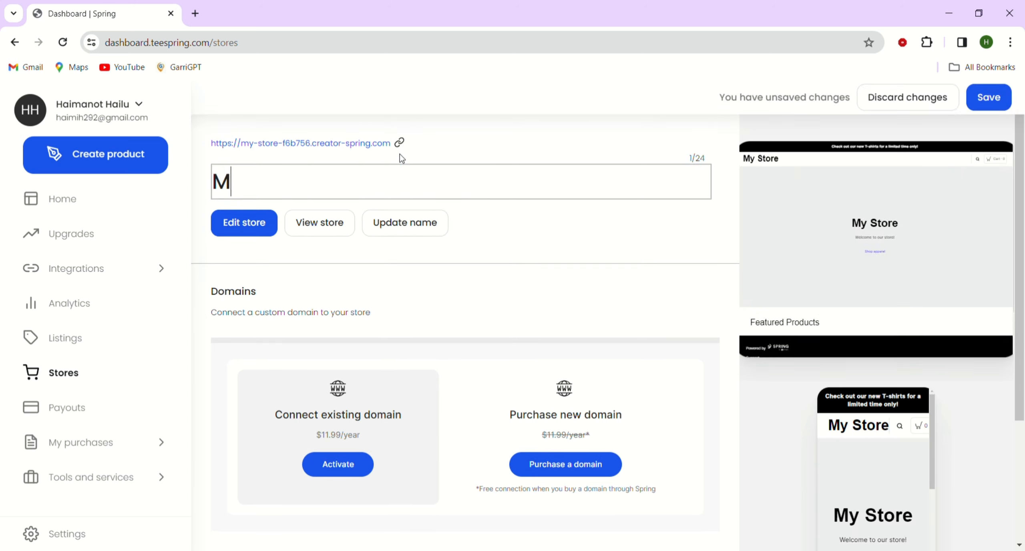
pyautogui.write('y store')
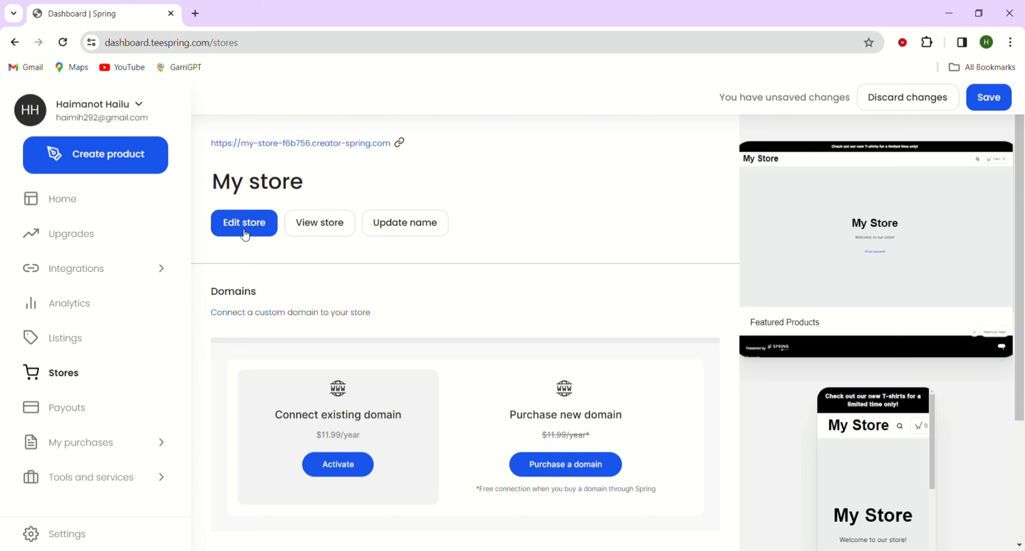
# Enter the store editor's Navigation bar settings, leaving social links displayed.
pyautogui.click(243, 222)
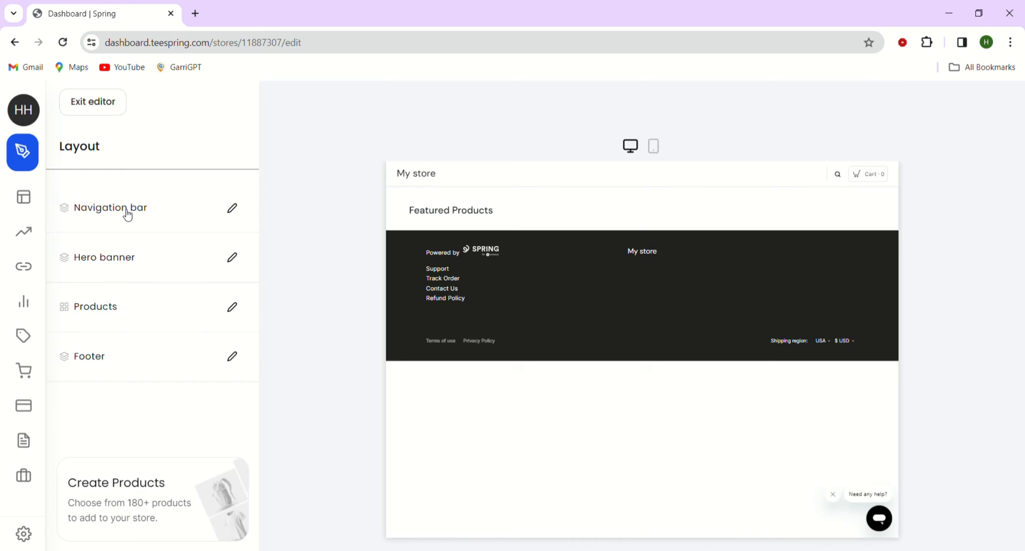
pyautogui.click(112, 208)
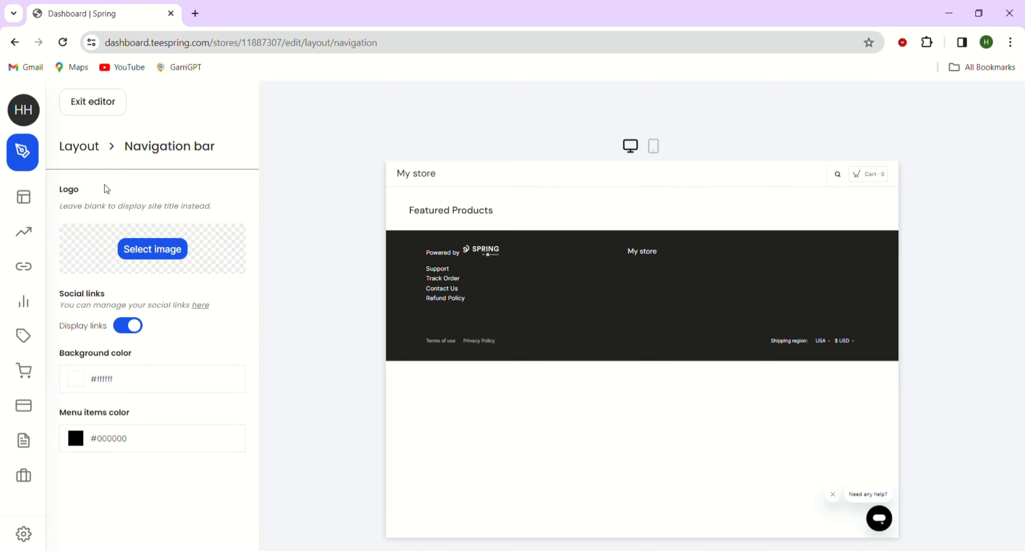
pyautogui.moveTo(158, 234)
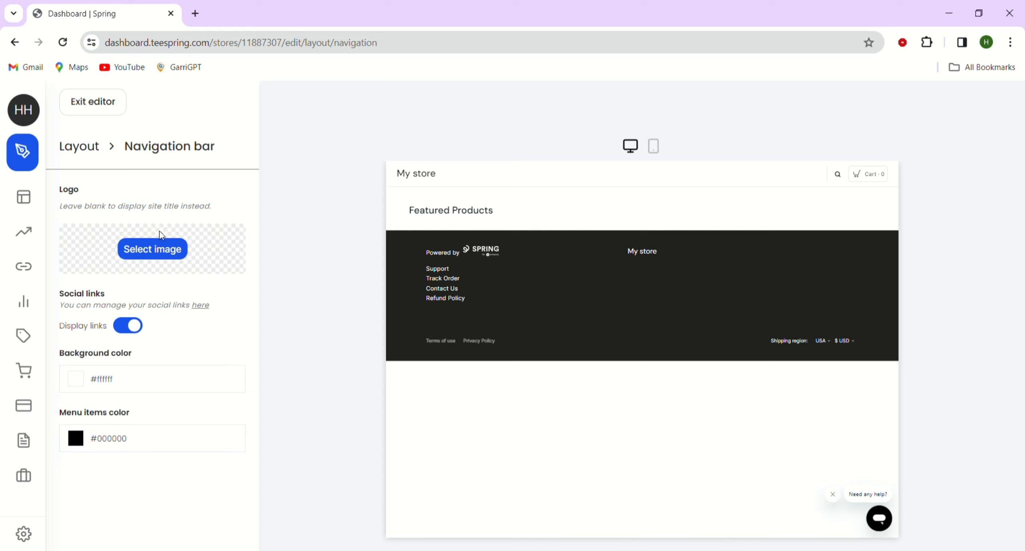
pyautogui.moveTo(250, 213)
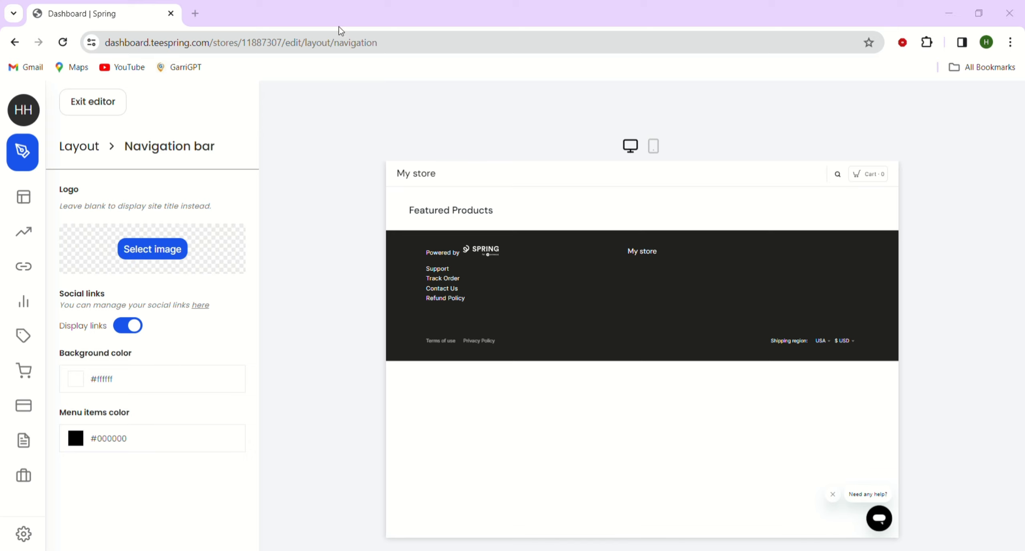
pyautogui.moveTo(482, 34)
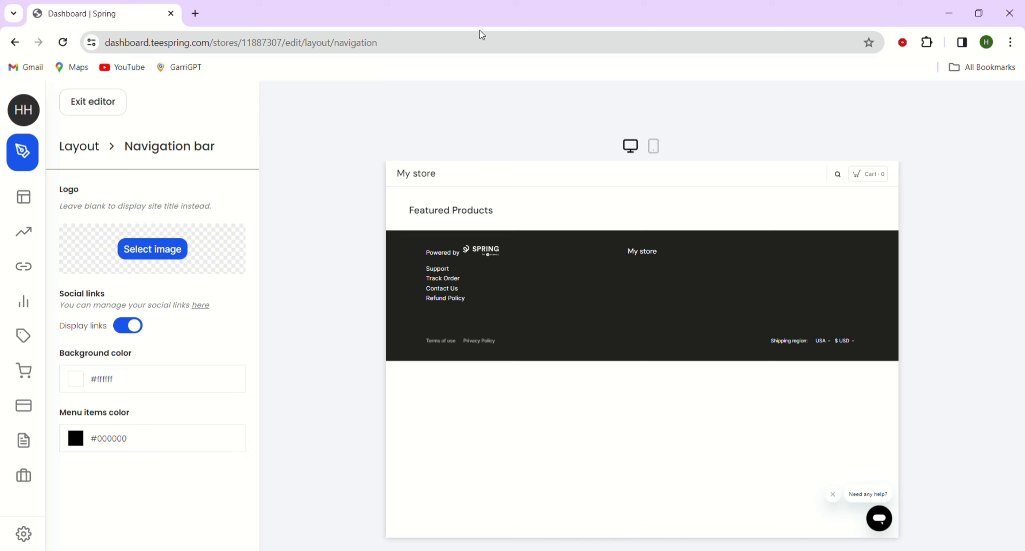
pyautogui.moveTo(428, 179)
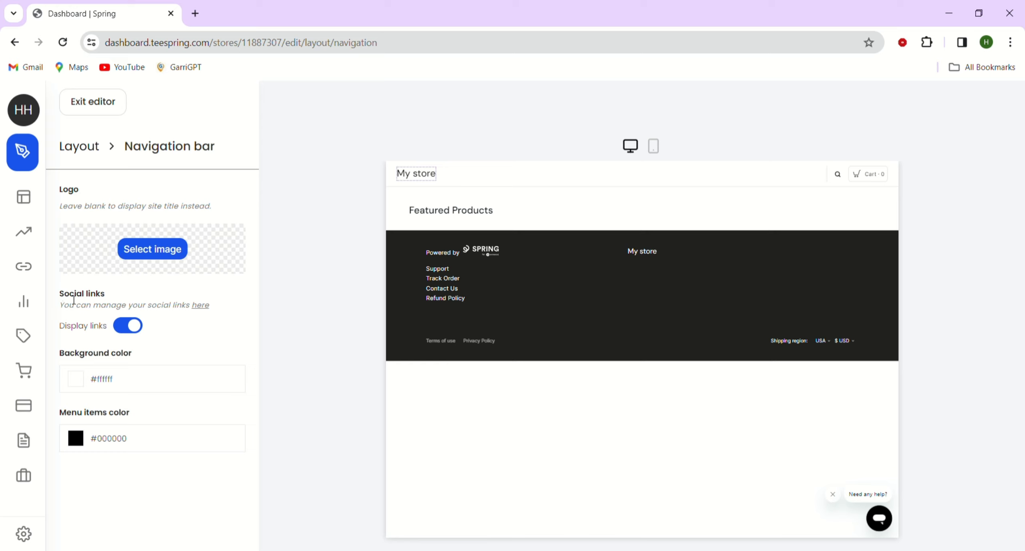
pyautogui.click(128, 325)
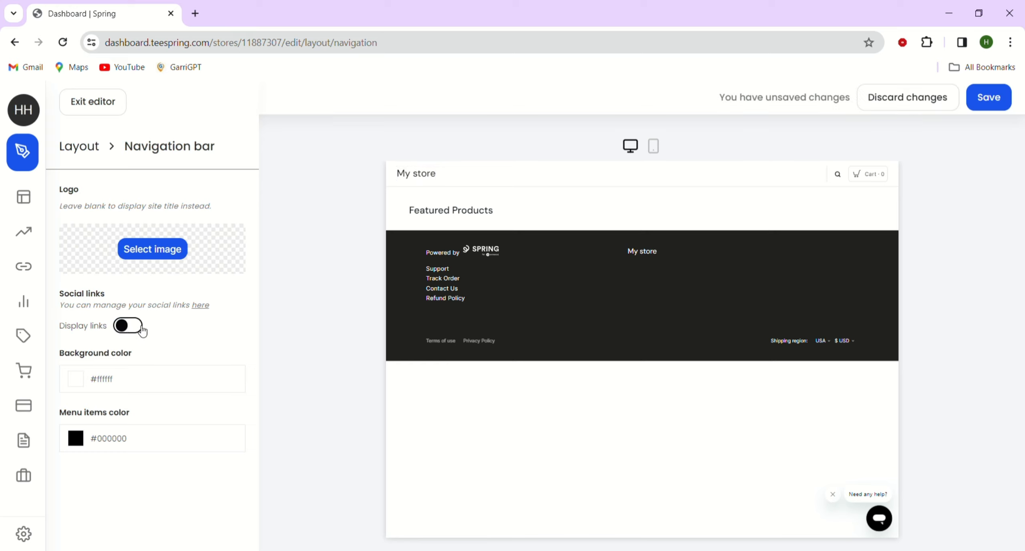
pyautogui.click(128, 325)
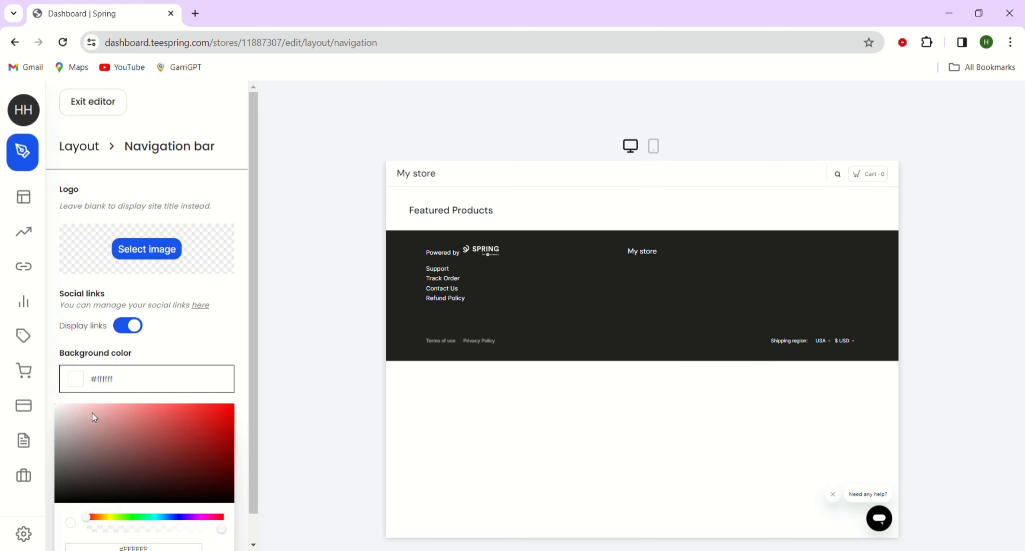
# Keep the background colour unchanged, save, and check phone and desktop previews.
pyautogui.click(92, 417)
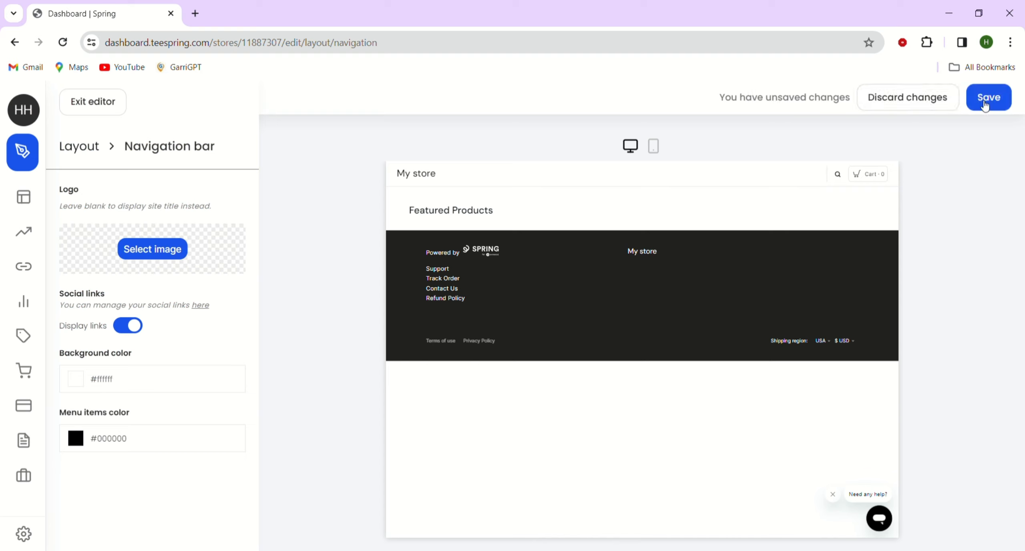
pyautogui.click(989, 97)
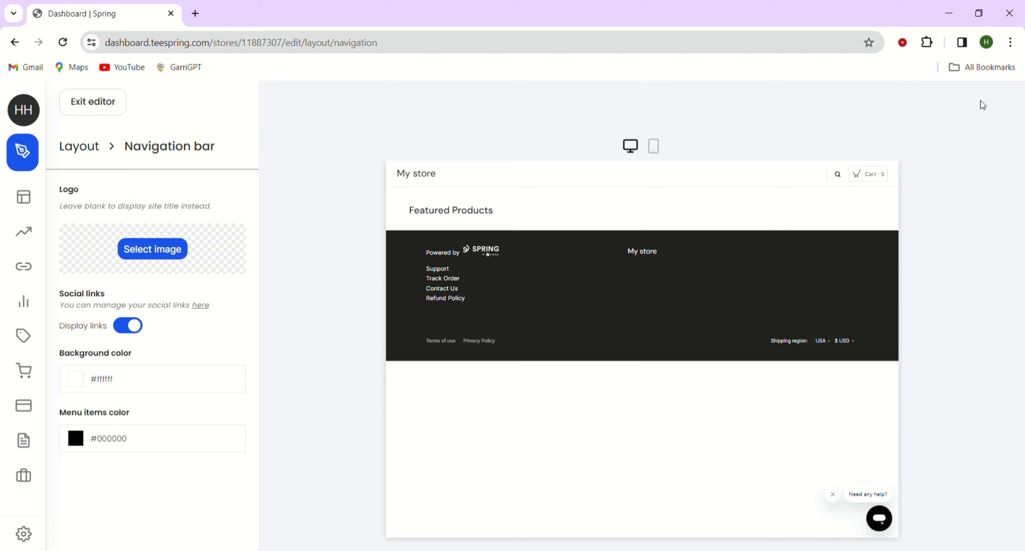
pyautogui.moveTo(643, 158)
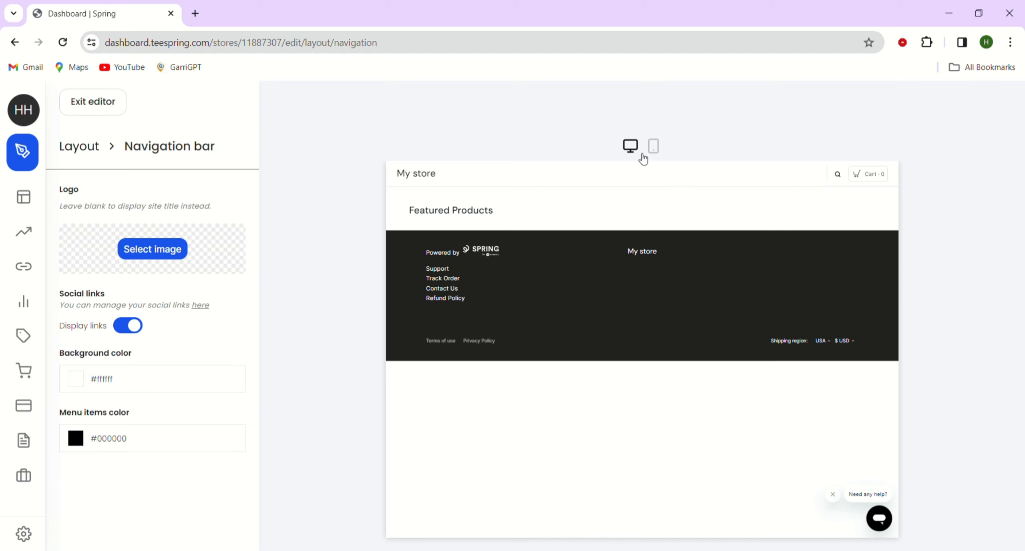
pyautogui.click(652, 146)
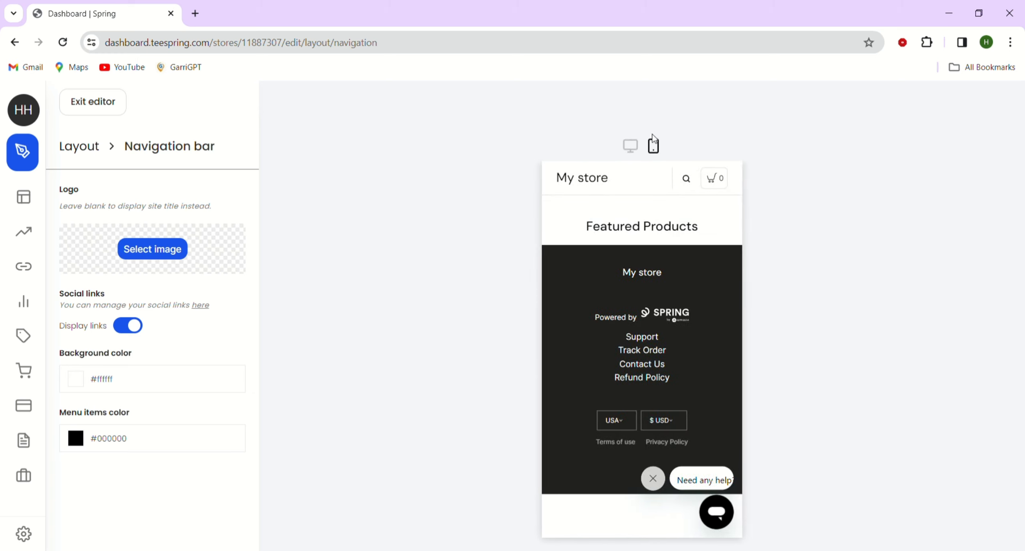
pyautogui.click(629, 145)
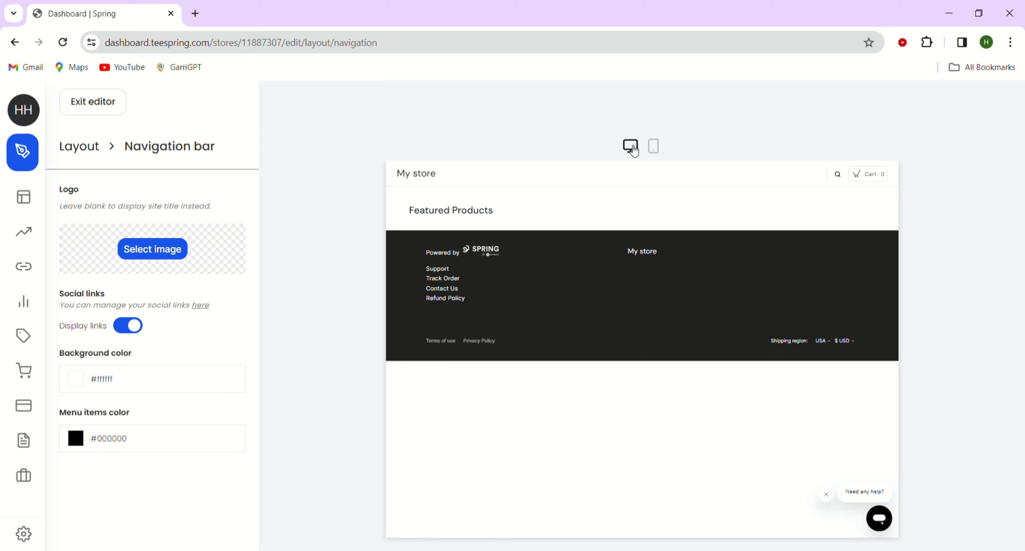
# Switch the hero banner to the Advanced layout on the desktop preview.
pyautogui.click(79, 146)
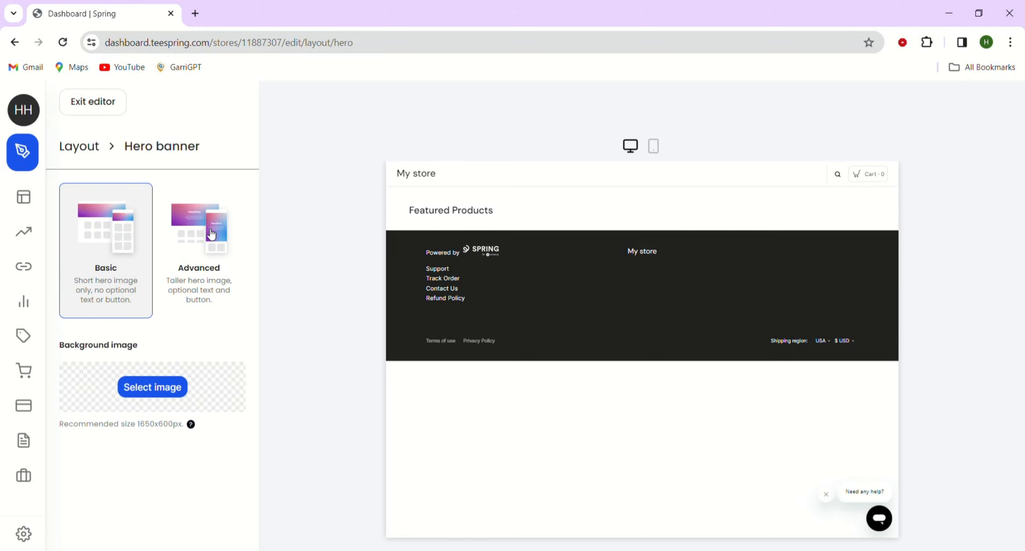
pyautogui.click(197, 229)
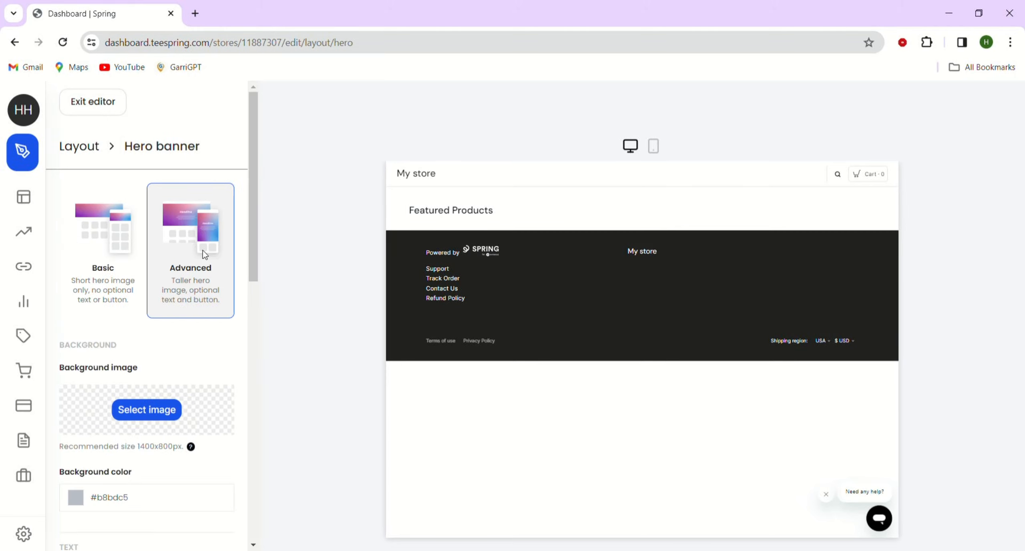
pyautogui.click(191, 227)
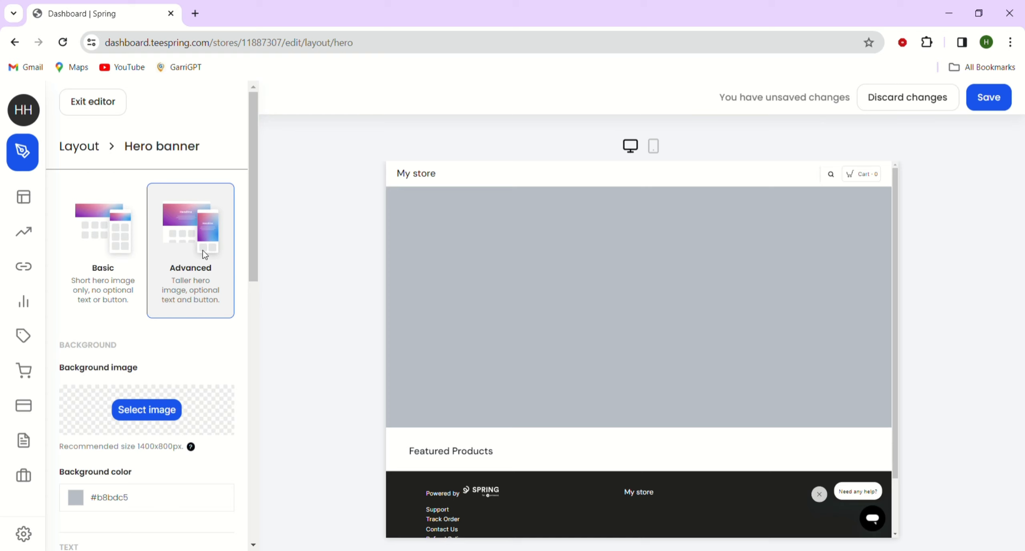
pyautogui.scroll(-3)
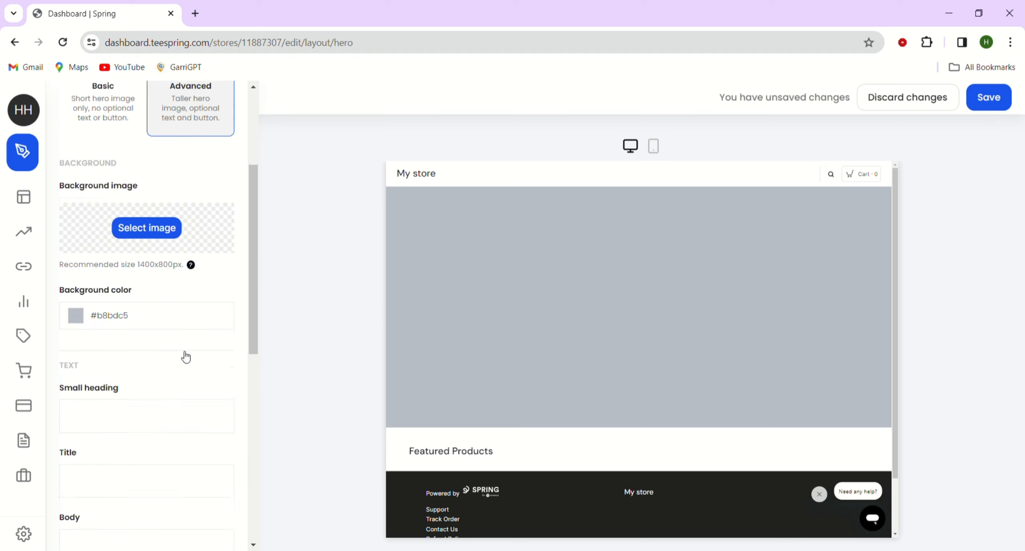
# Fill in the hero banner's small heading and title text fields.
pyautogui.click(147, 354)
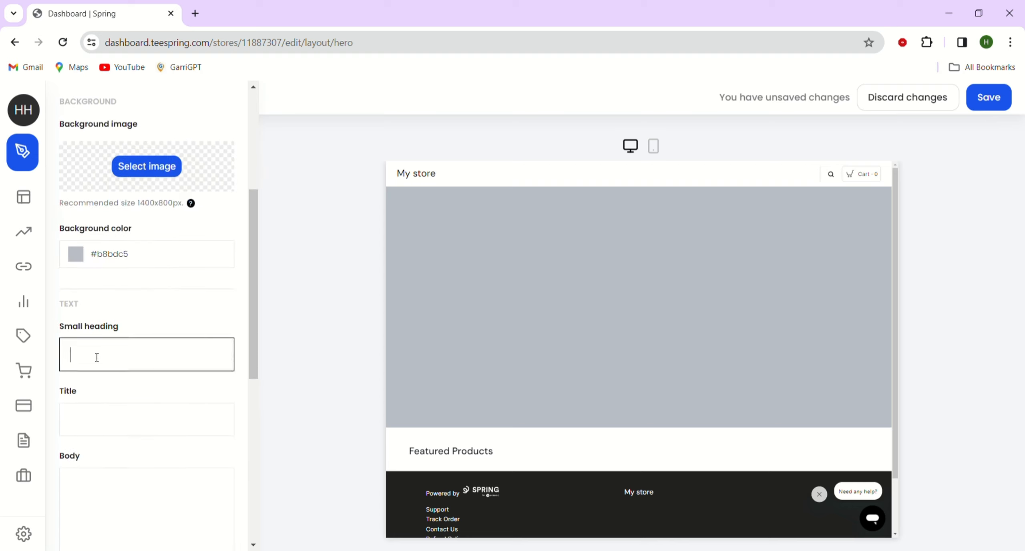
pyautogui.click(147, 419)
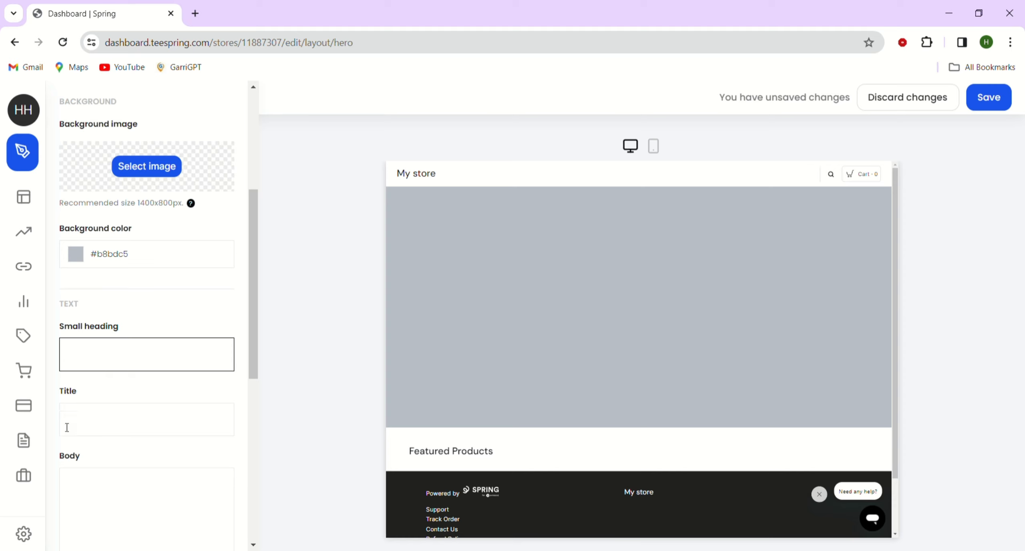
pyautogui.write('rt')
pyautogui.write('Buy now')
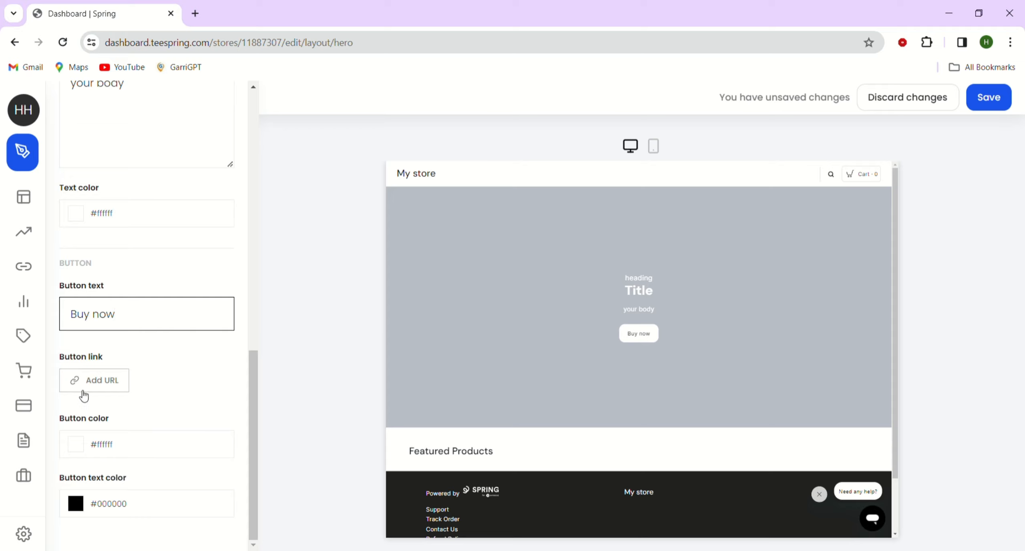
# Start adding a URL to the banner button, then abandon the hyperlink dialog.
pyautogui.click(94, 379)
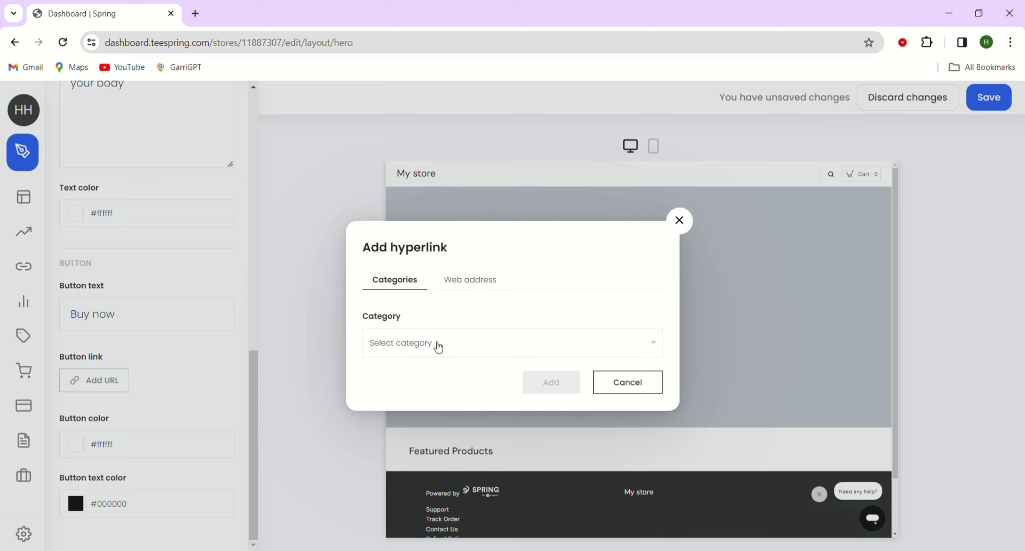
pyautogui.moveTo(504, 355)
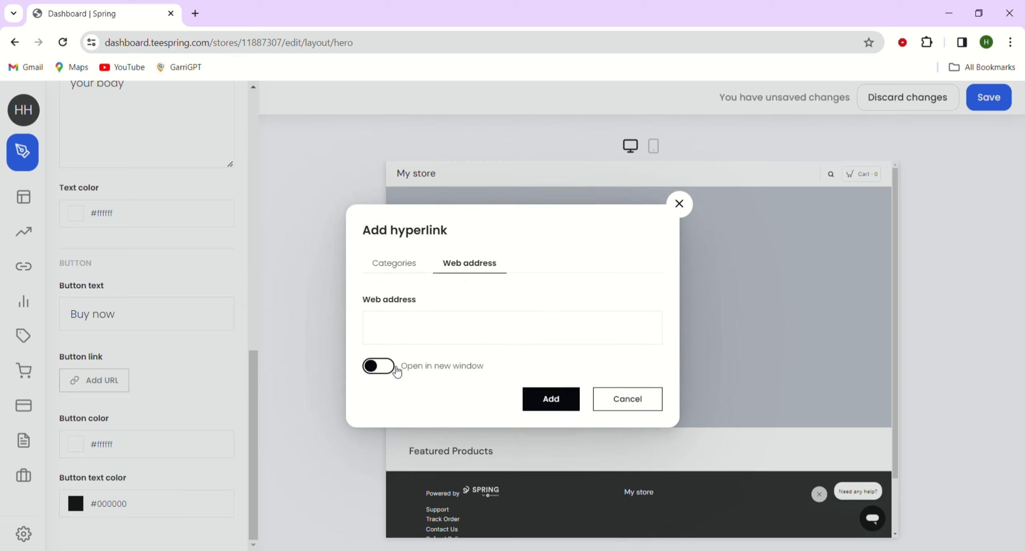
pyautogui.click(624, 399)
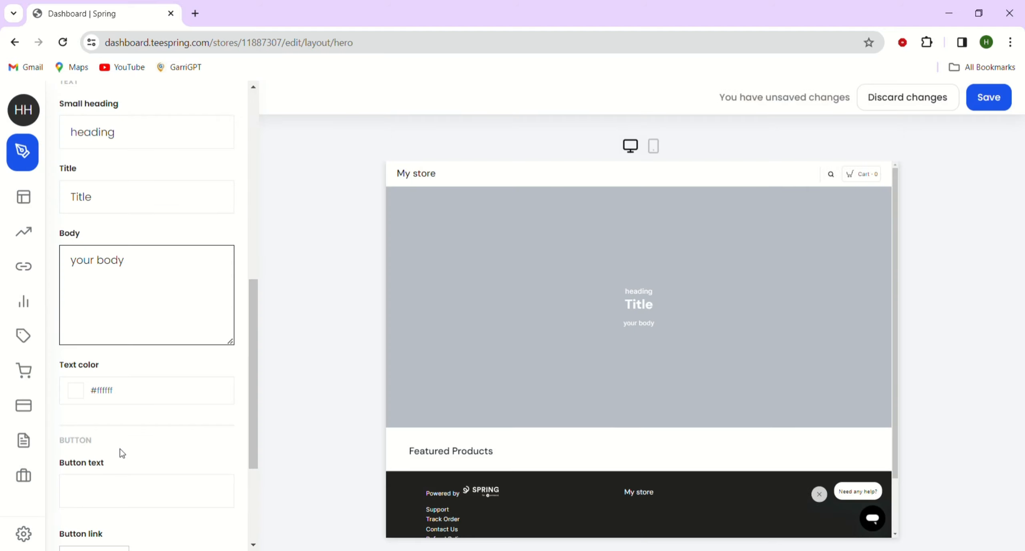
pyautogui.scroll(-3)
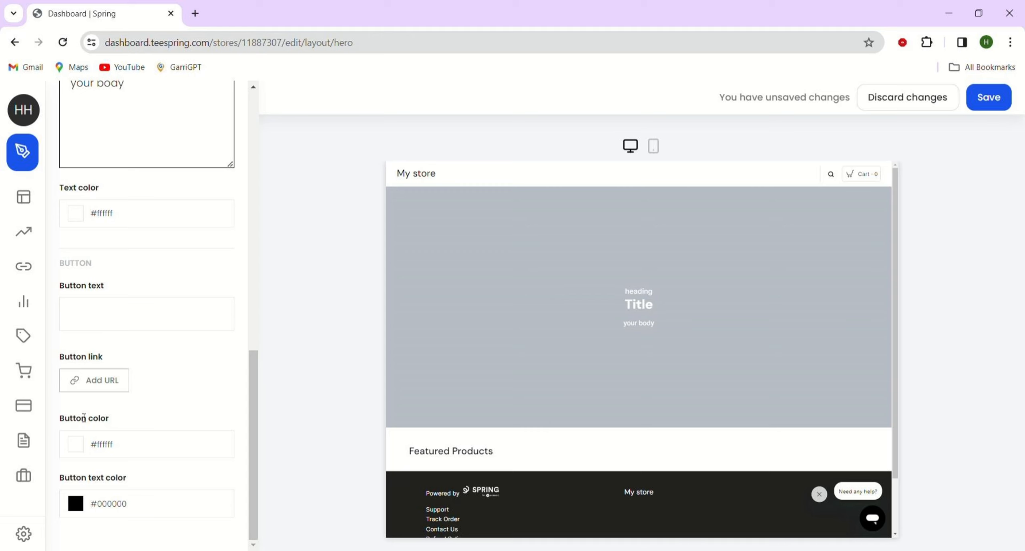
# Edit the button text to 'BUY', then switch the hero banner to the Basic style.
pyautogui.write('BUY')
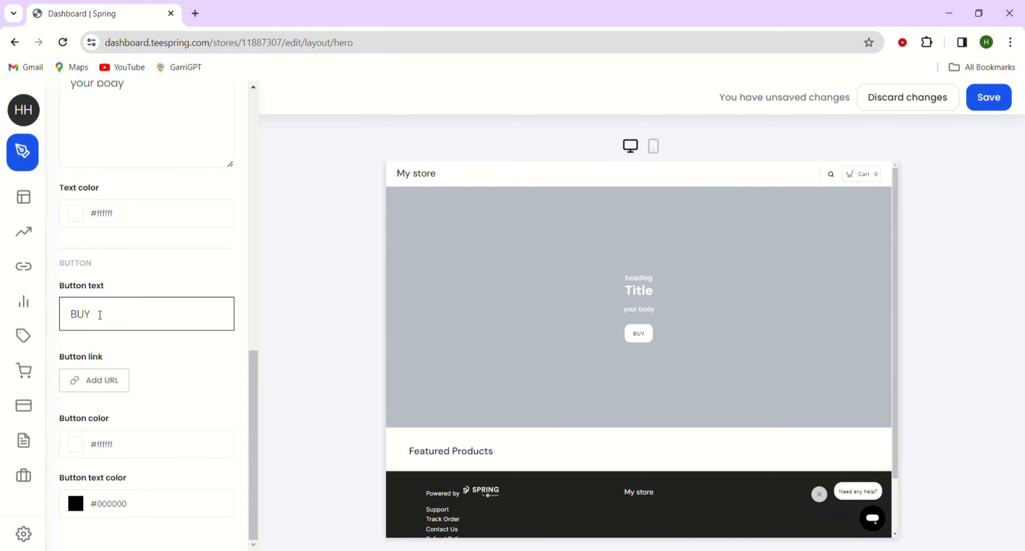
pyautogui.write('N')
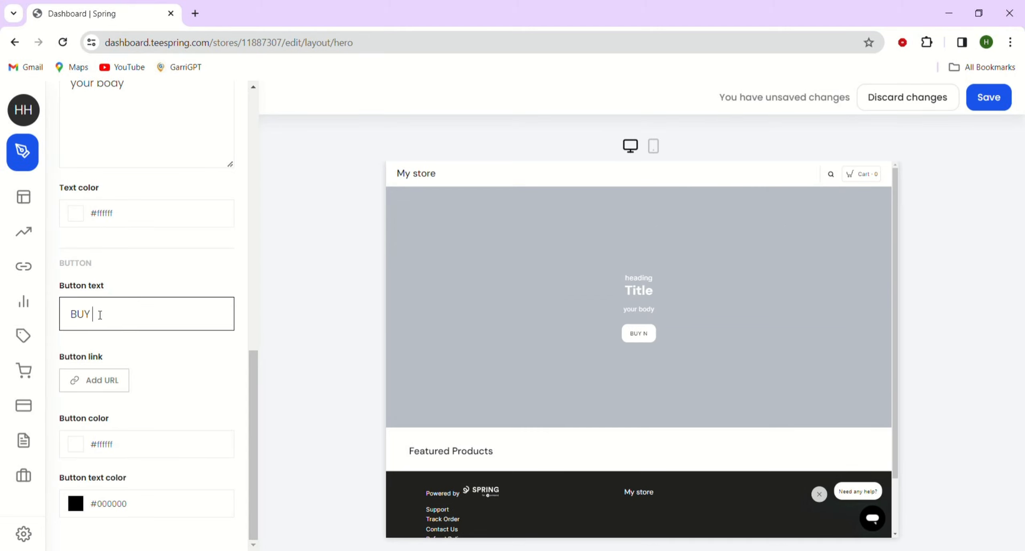
pyautogui.press('Backspace')
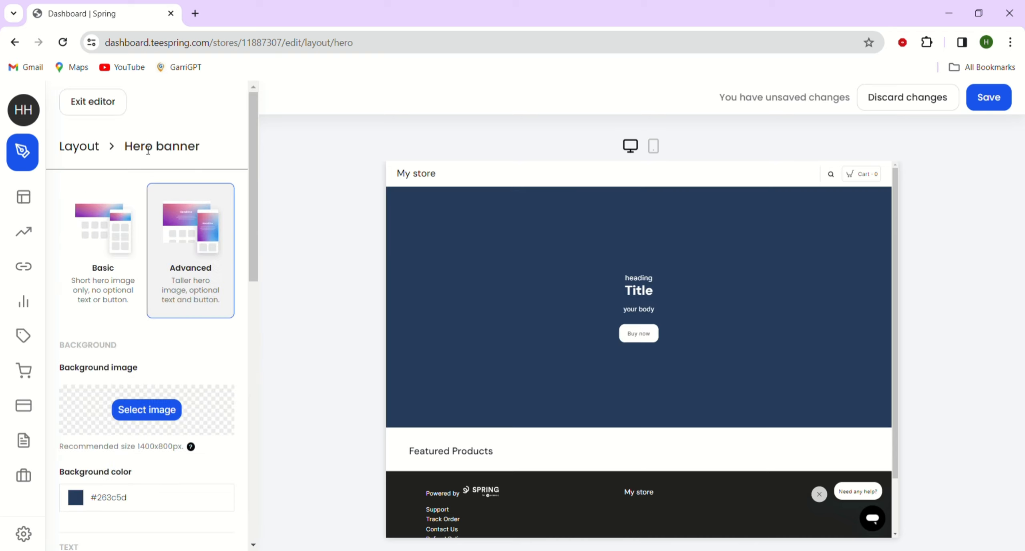
pyautogui.moveTo(138, 190)
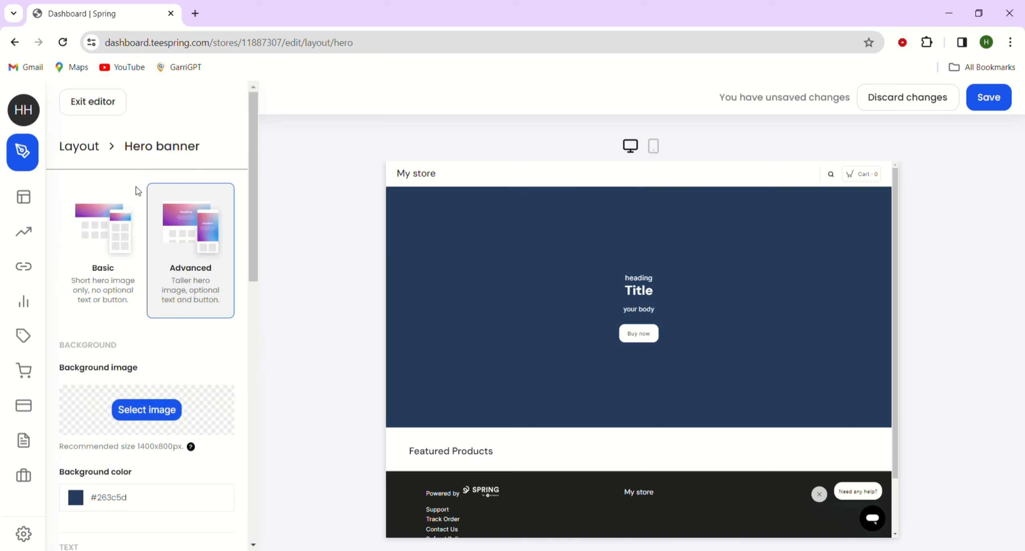
pyautogui.click(103, 229)
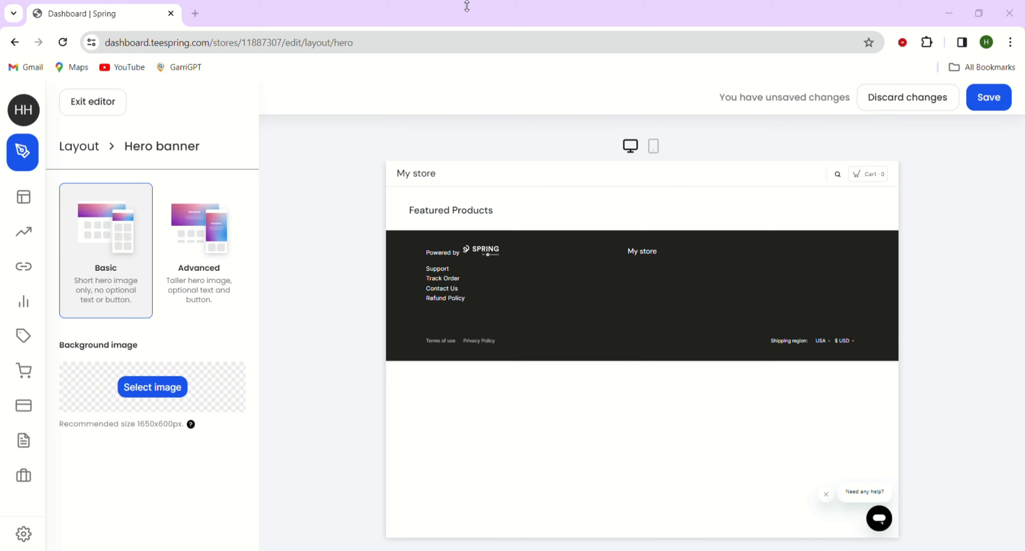
pyautogui.moveTo(457, 27)
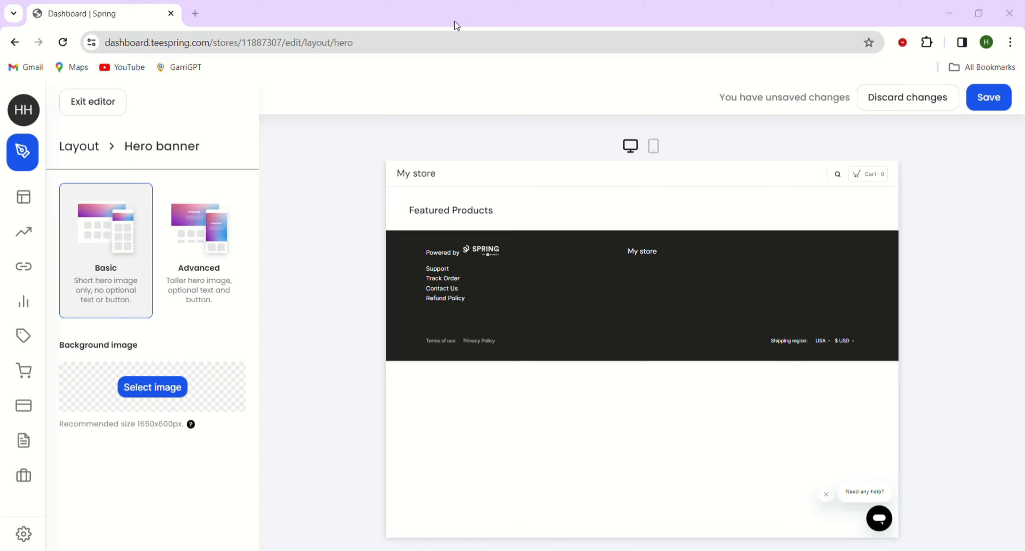
pyautogui.moveTo(476, 17)
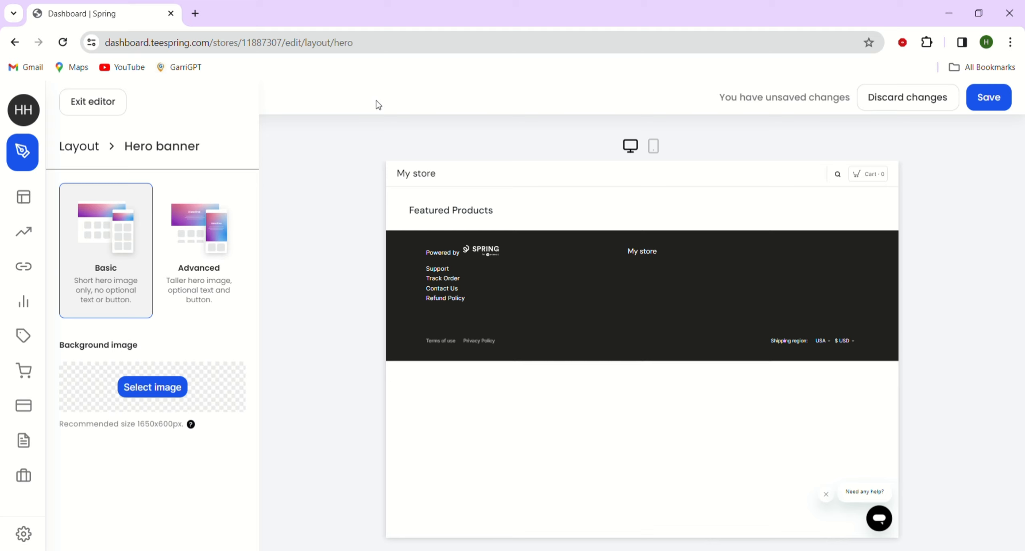
pyautogui.moveTo(690, 145)
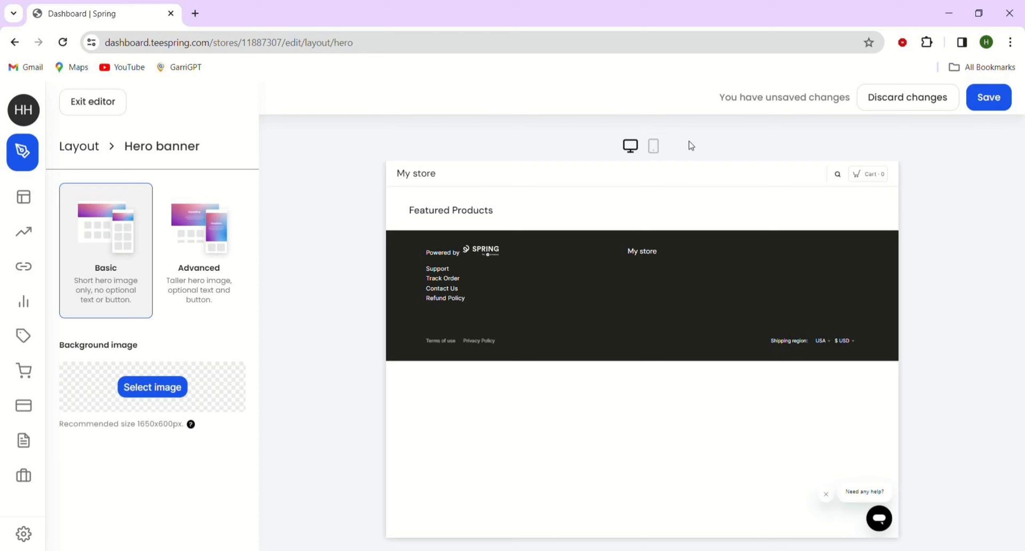
pyautogui.moveTo(852, 178)
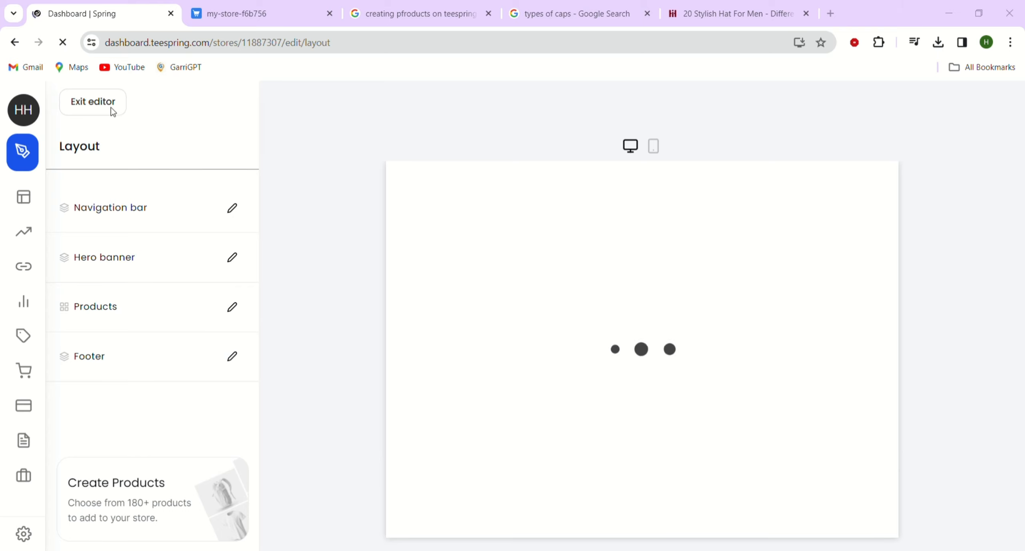
pyautogui.moveTo(183, 128)
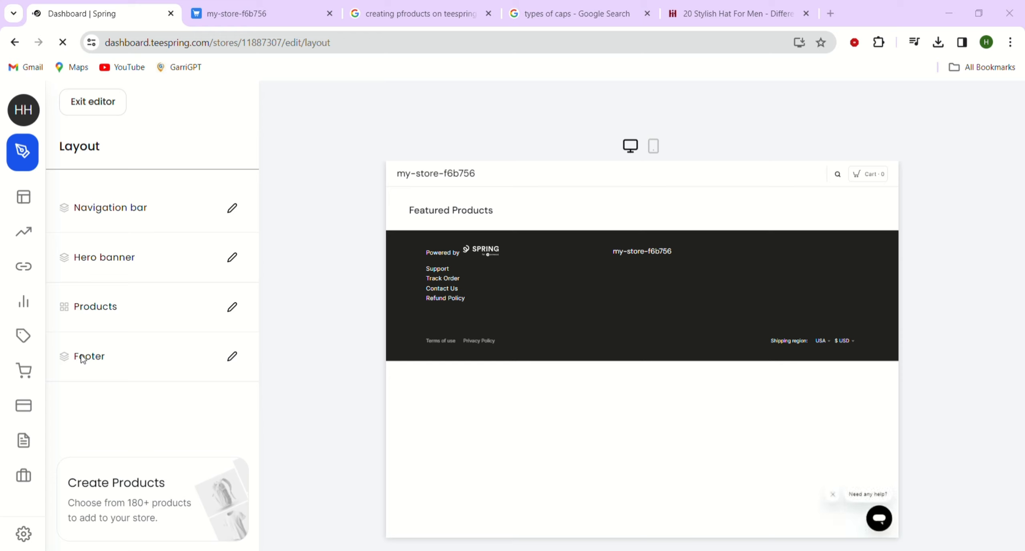
pyautogui.moveTo(122, 239)
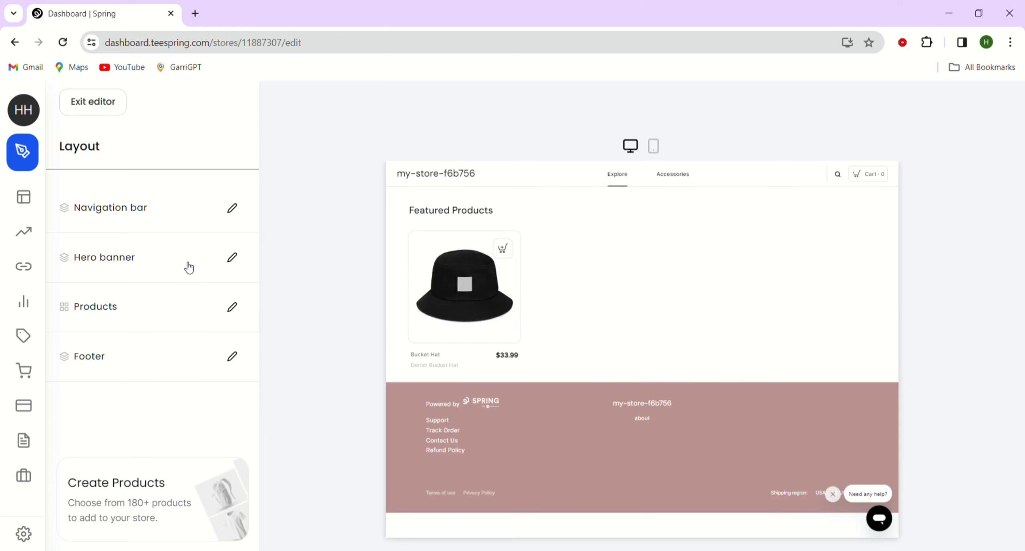
pyautogui.moveTo(109, 315)
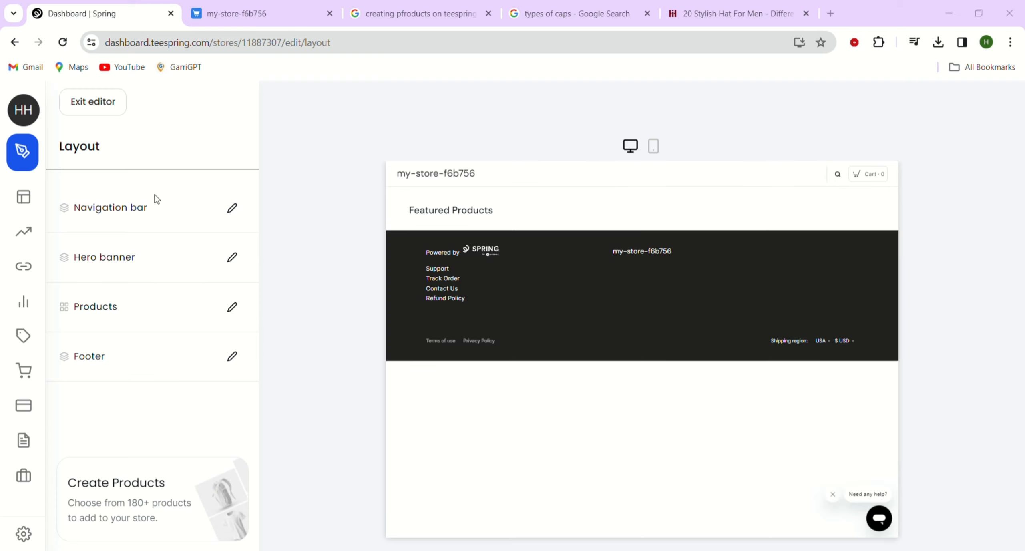
pyautogui.moveTo(347, 116)
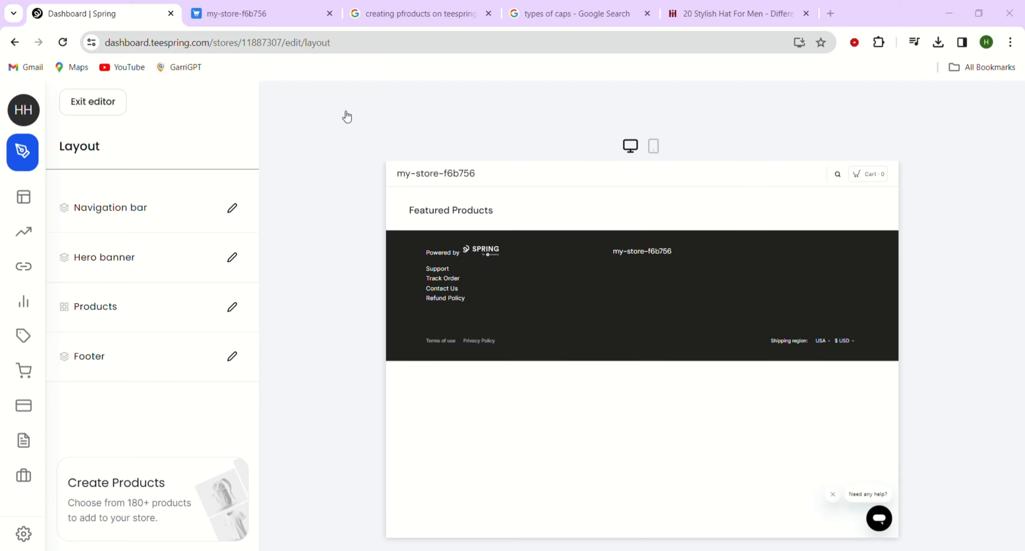
pyautogui.moveTo(328, 132)
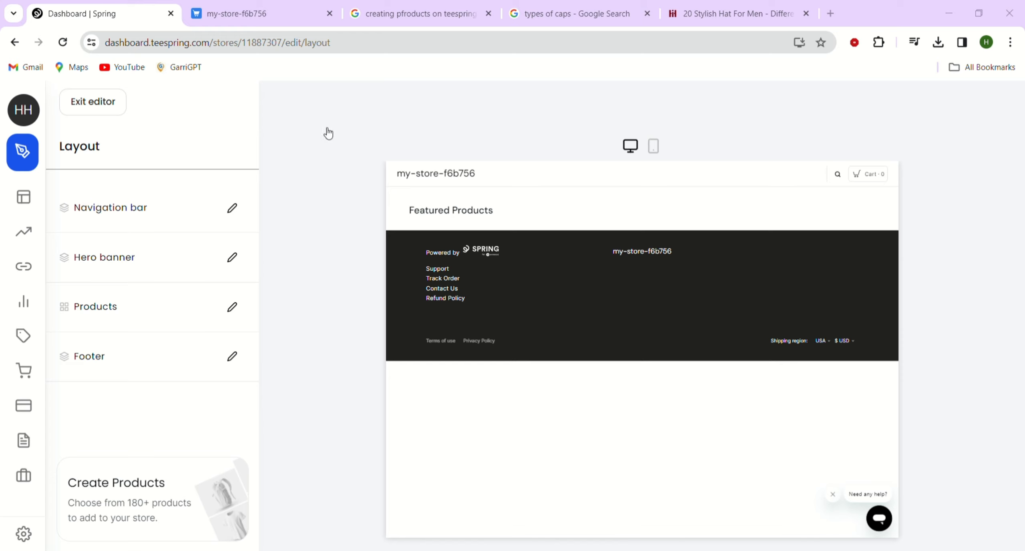
pyautogui.moveTo(331, 130)
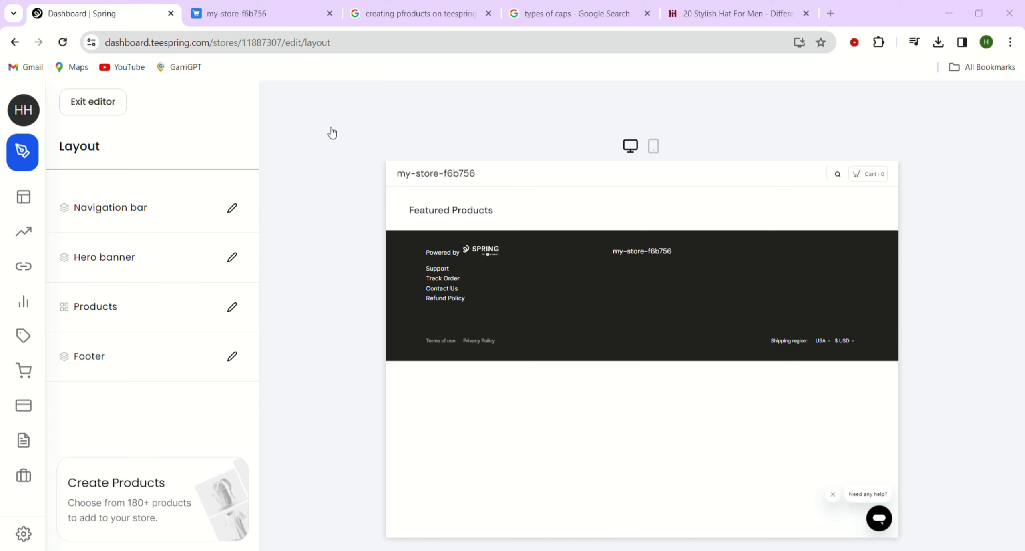
pyautogui.moveTo(328, 74)
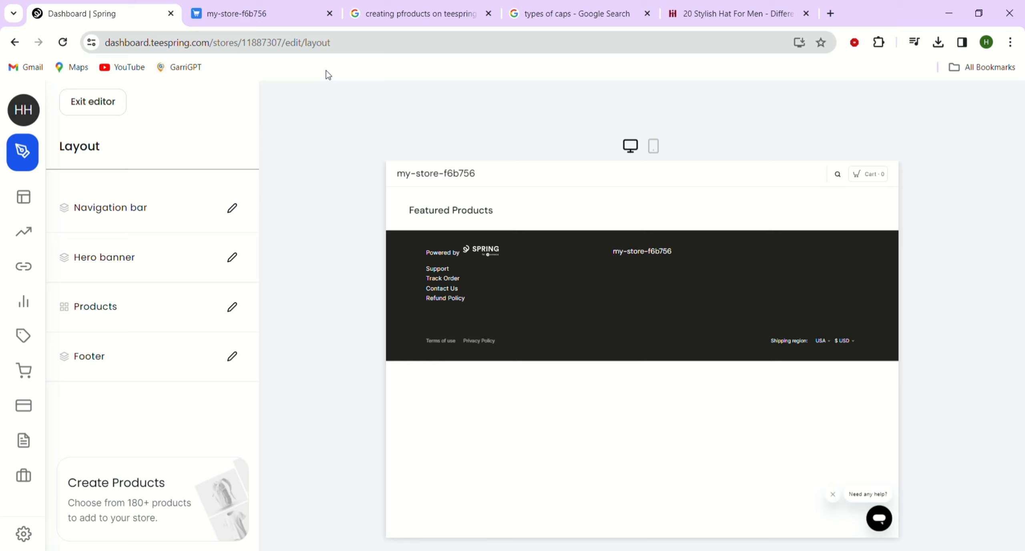
pyautogui.moveTo(491, 161)
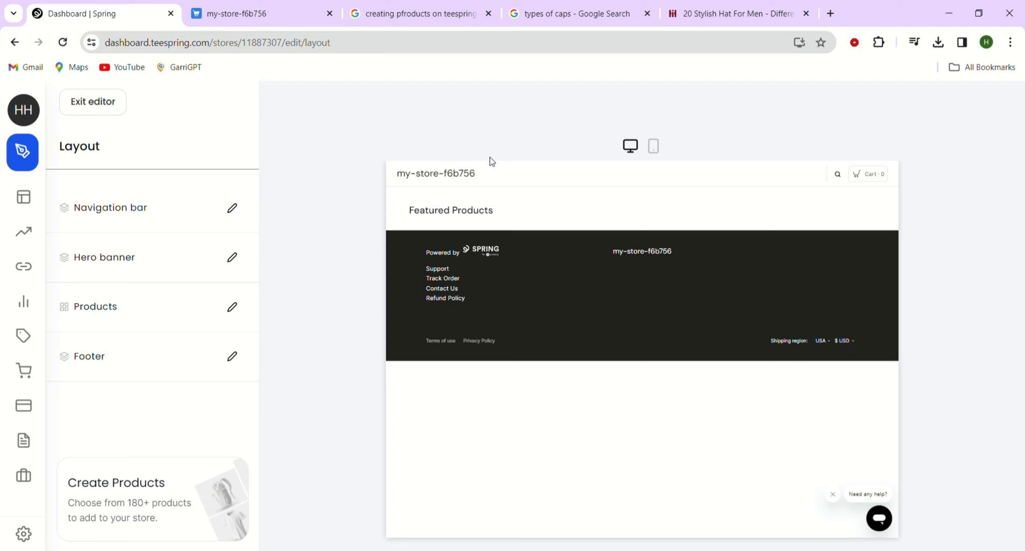
pyautogui.moveTo(469, 270)
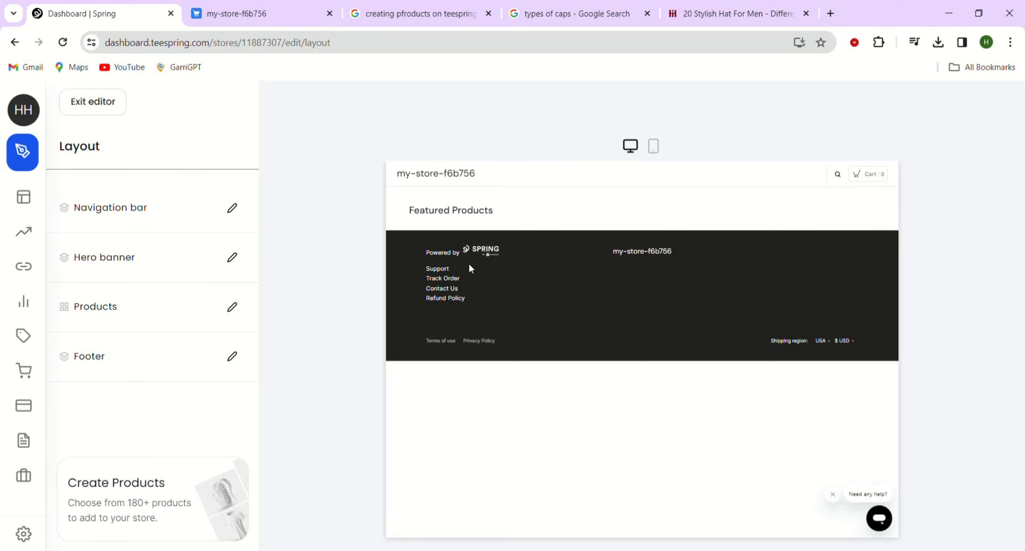
pyautogui.moveTo(86, 366)
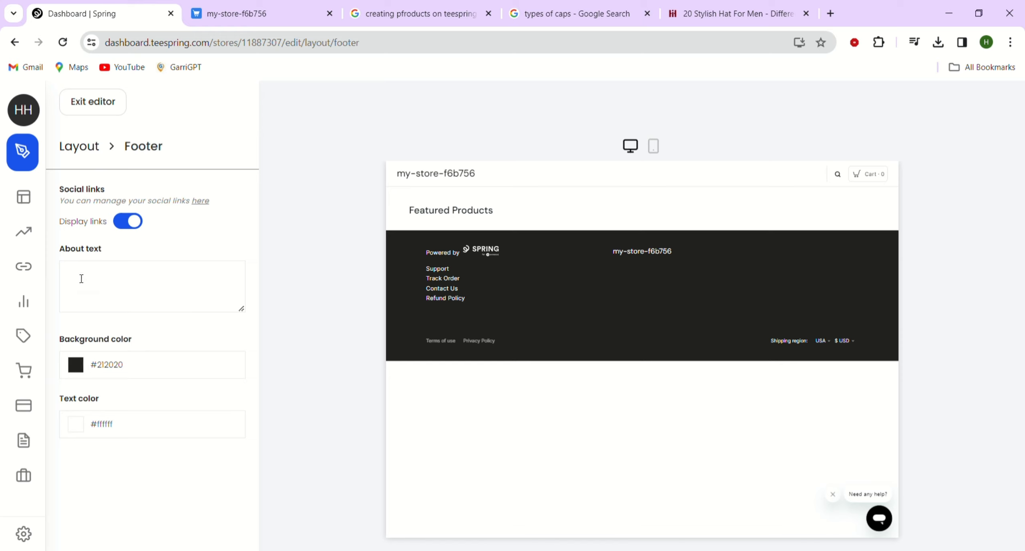
# Write 'about' into the footer's About text box.
pyautogui.click(152, 286)
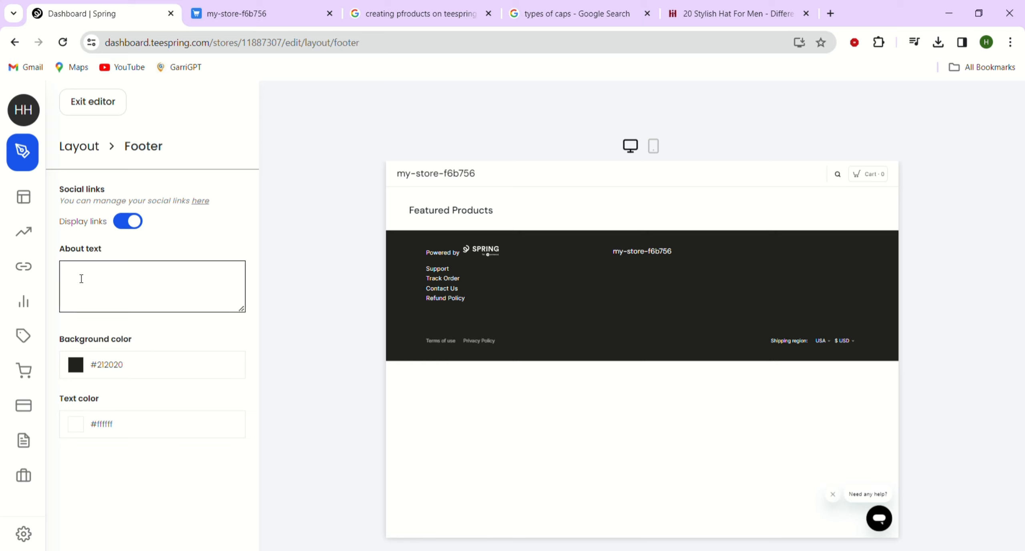
pyautogui.write('about')
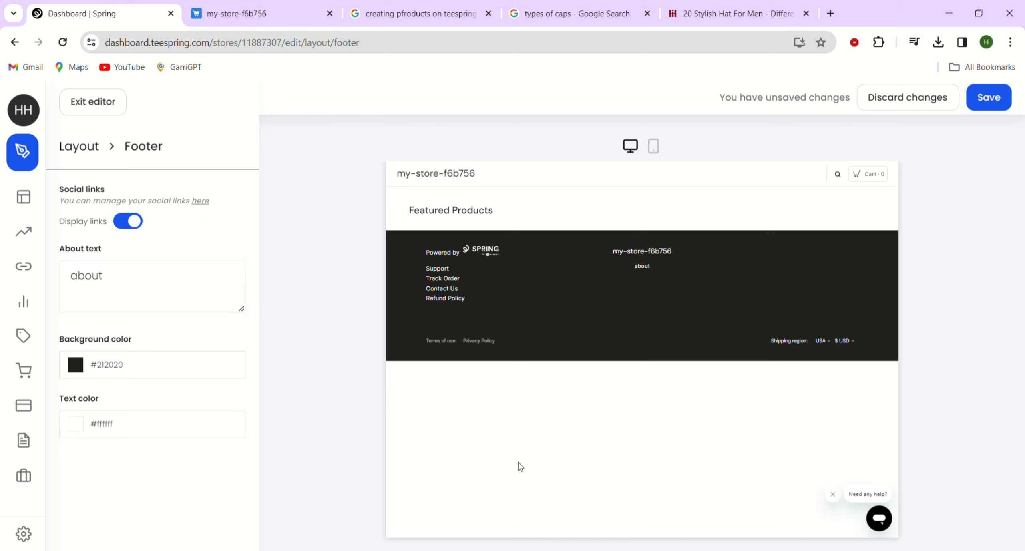
pyautogui.moveTo(589, 333)
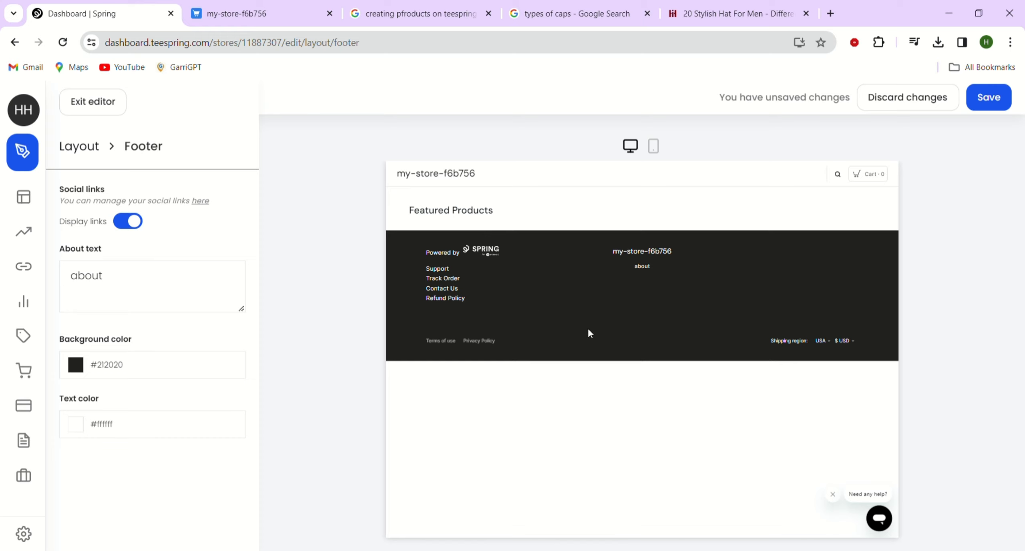
pyautogui.moveTo(572, 339)
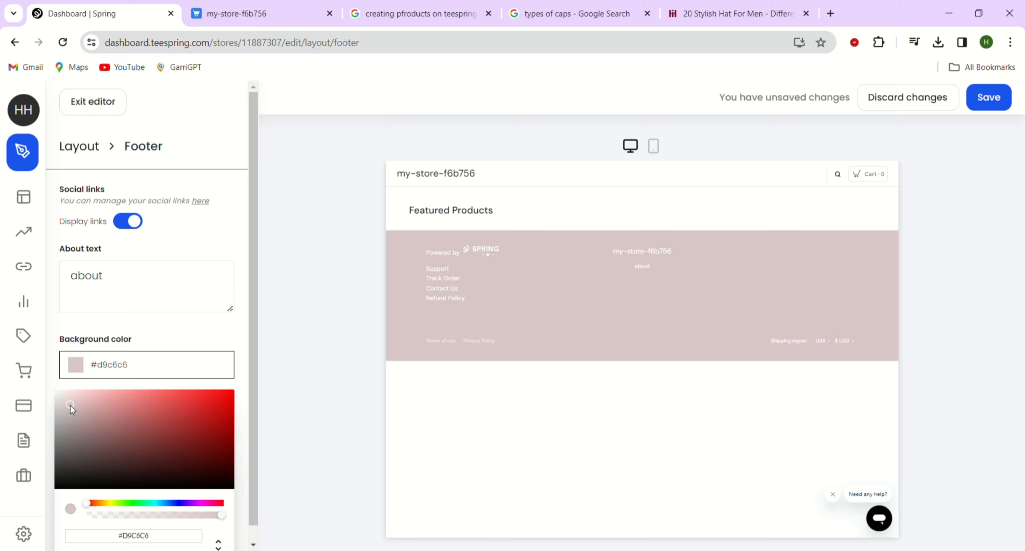
# Pick a dusty pink (#bb9393) footer background and save the footer changes.
pyautogui.moveTo(70, 410); pyautogui.dragTo(93, 416)
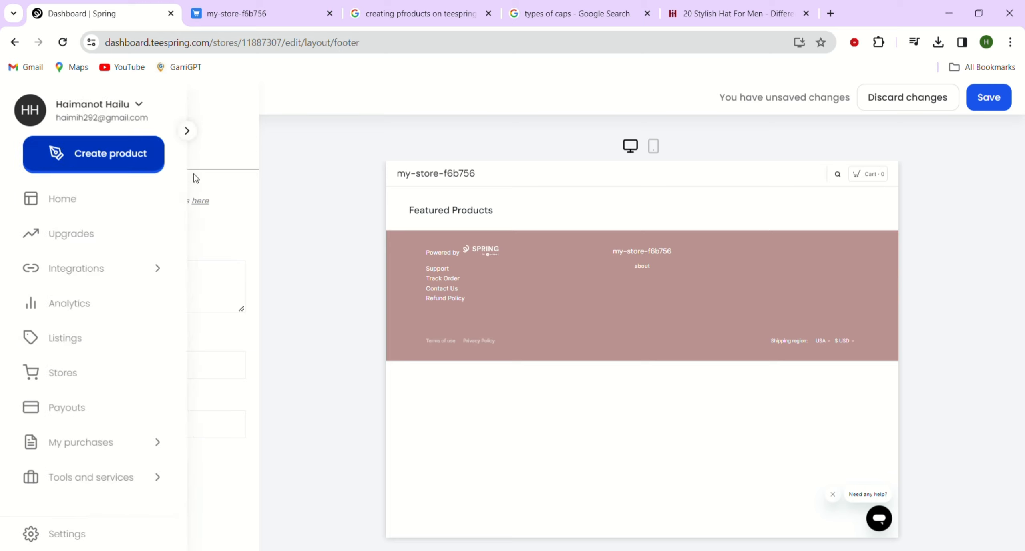
pyautogui.click(186, 131)
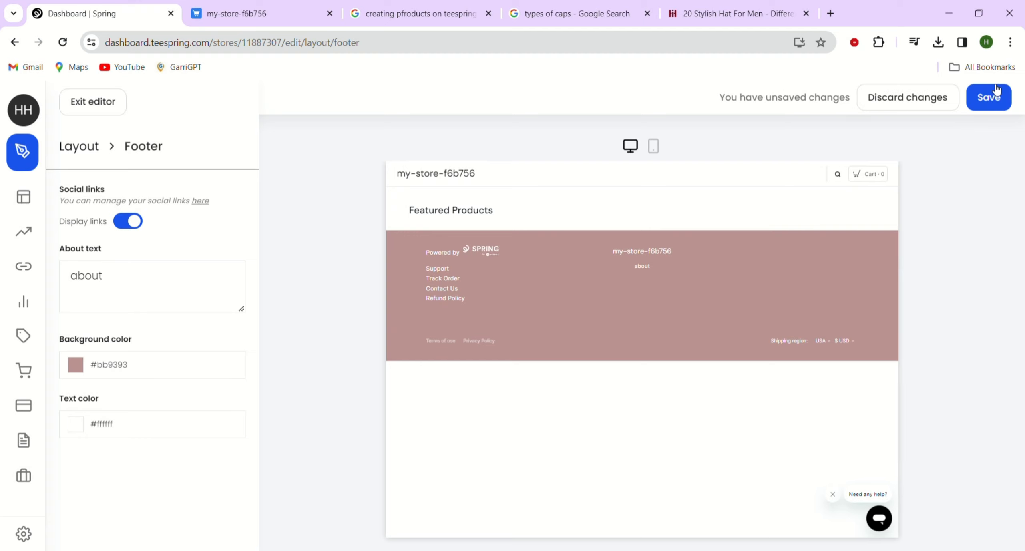
pyautogui.click(989, 97)
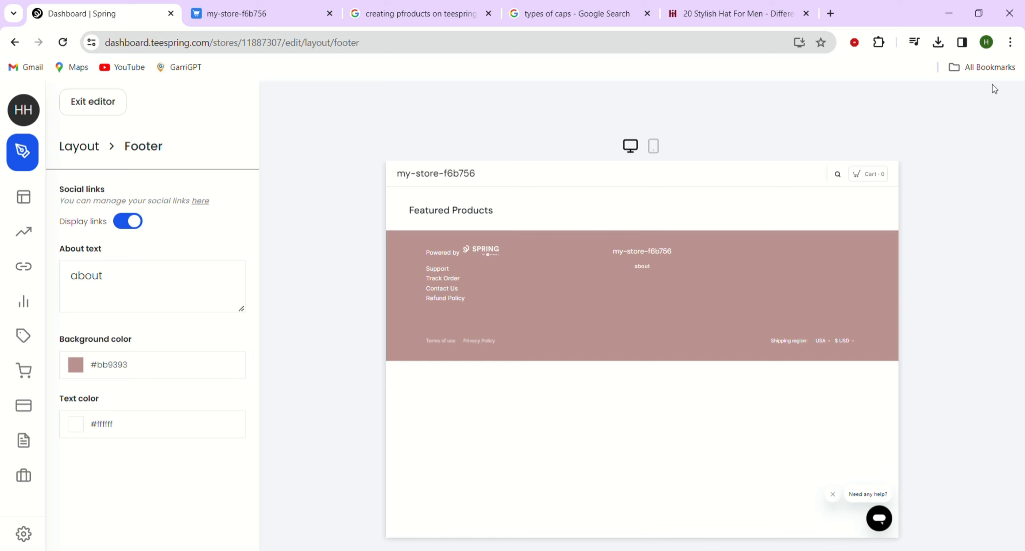
pyautogui.moveTo(24, 143)
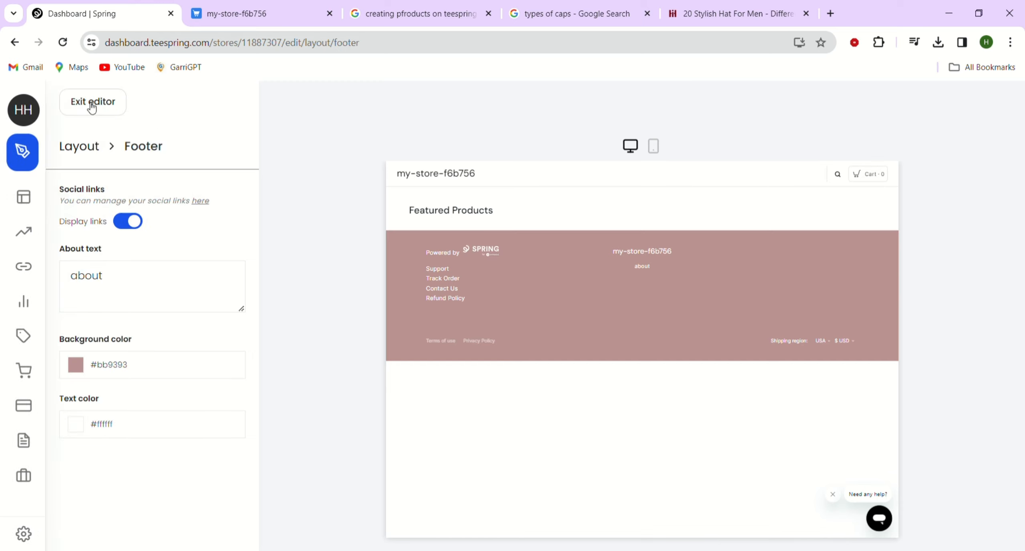
# Exit the editor and scroll the Stores page to Domains and Social profiles.
pyautogui.click(92, 102)
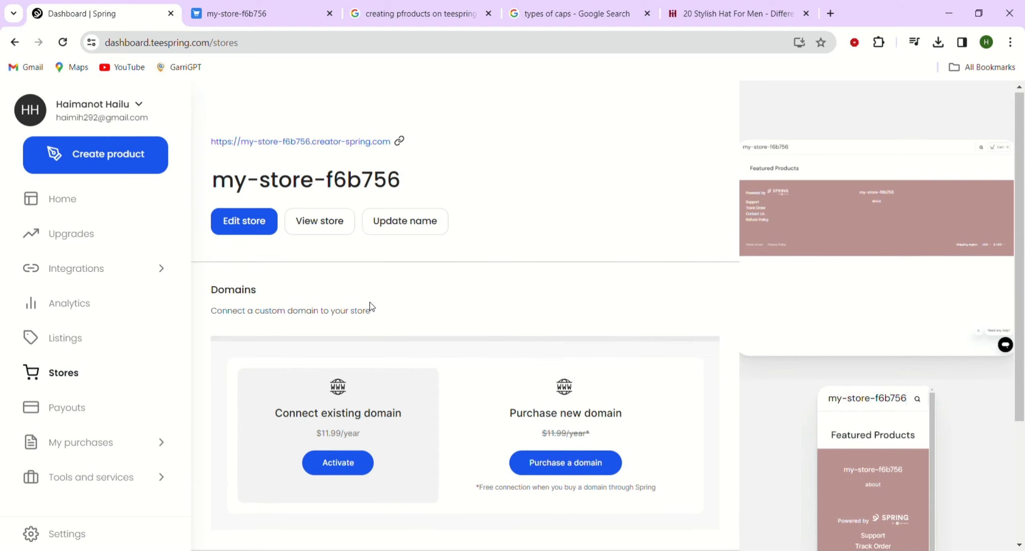
pyautogui.scroll(-3)
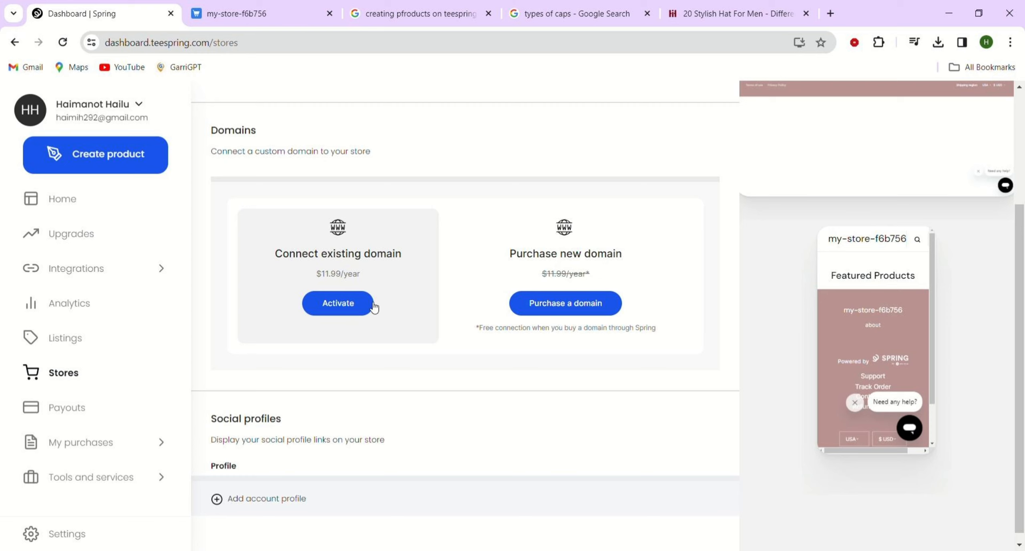
pyautogui.moveTo(268, 432)
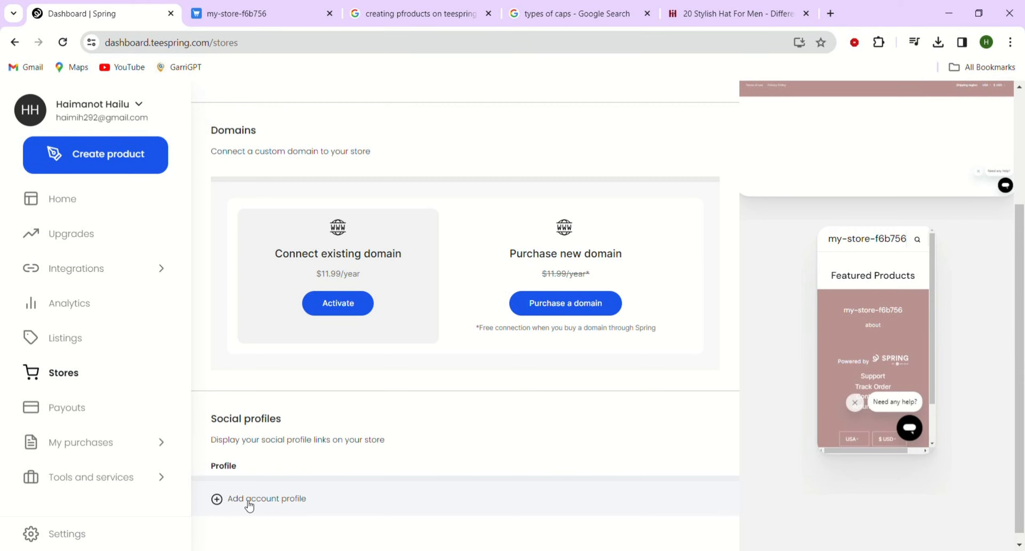
# Start adding an Instagram social profile, then close the dialog without a URL.
pyautogui.click(264, 499)
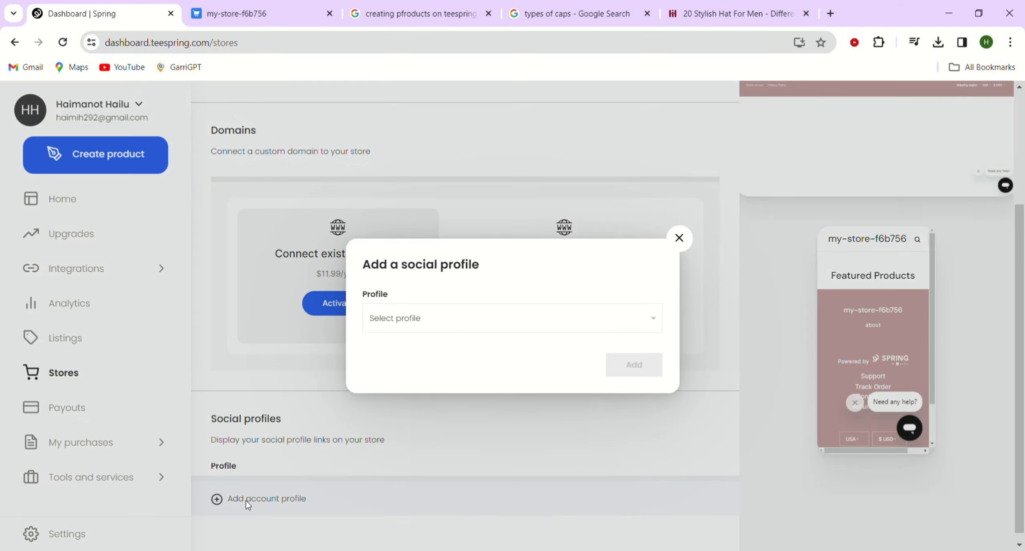
pyautogui.moveTo(397, 305)
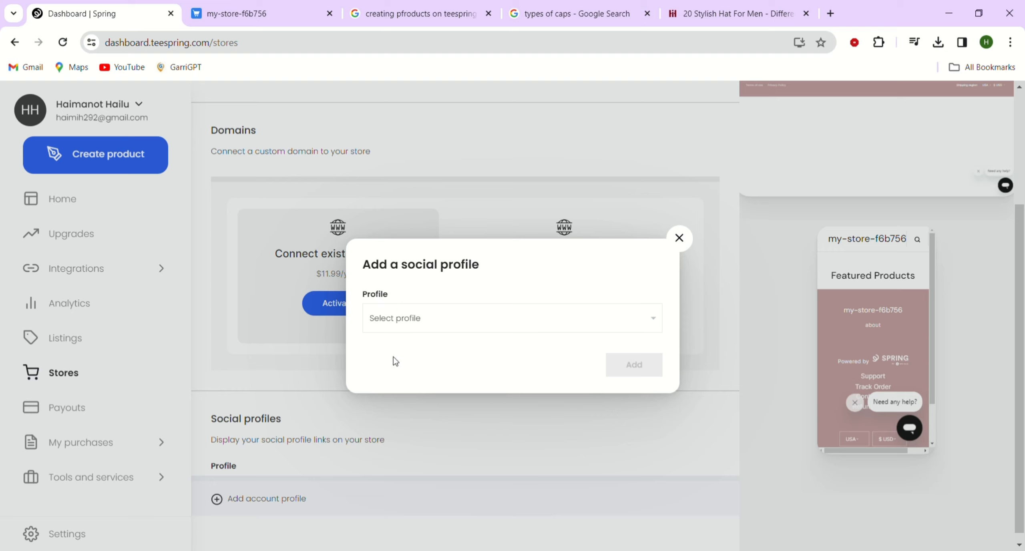
pyautogui.click(512, 318)
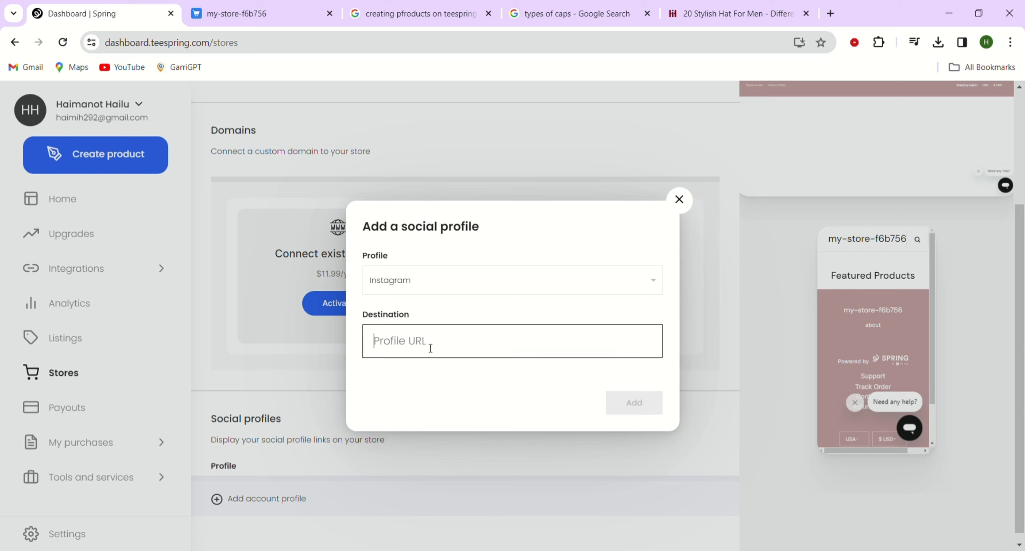
pyautogui.moveTo(565, 384)
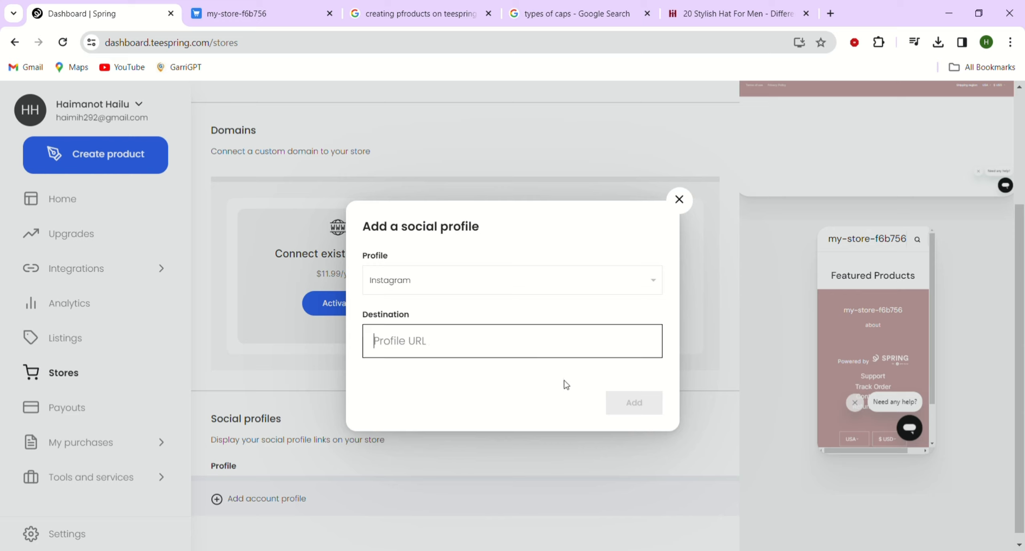
pyautogui.click(679, 200)
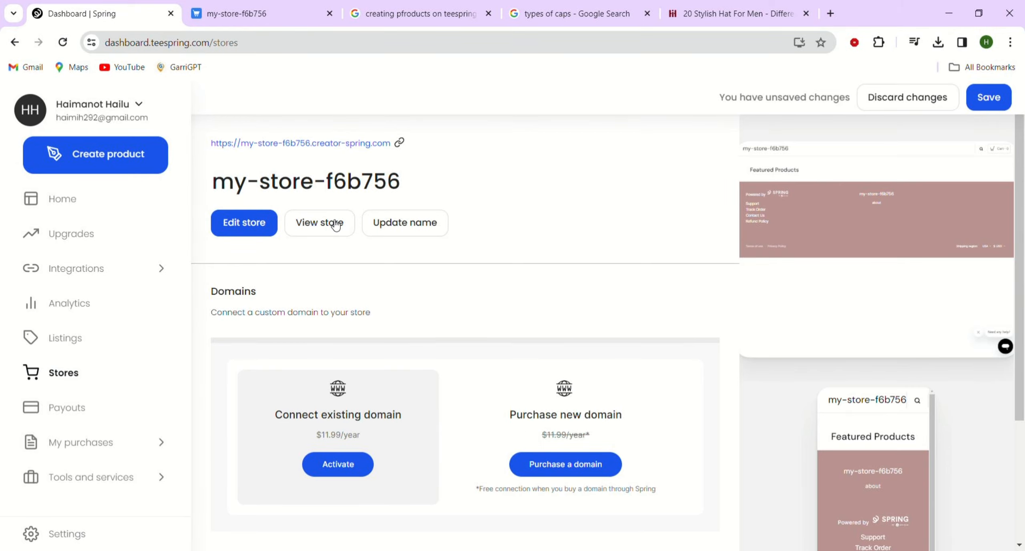
# View the live storefront, browse Accessories, then return to Explore.
pyautogui.click(319, 223)
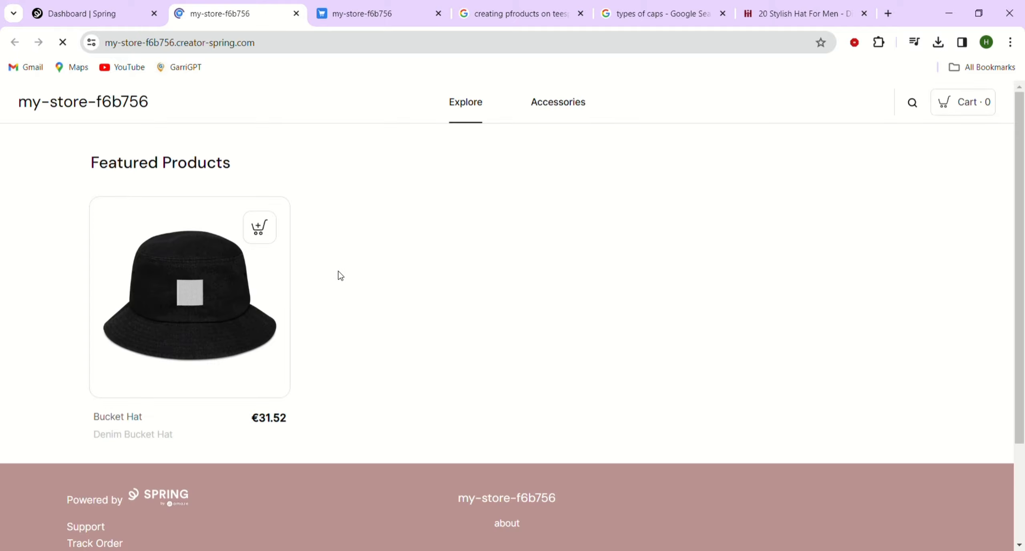
pyautogui.scroll(-3)
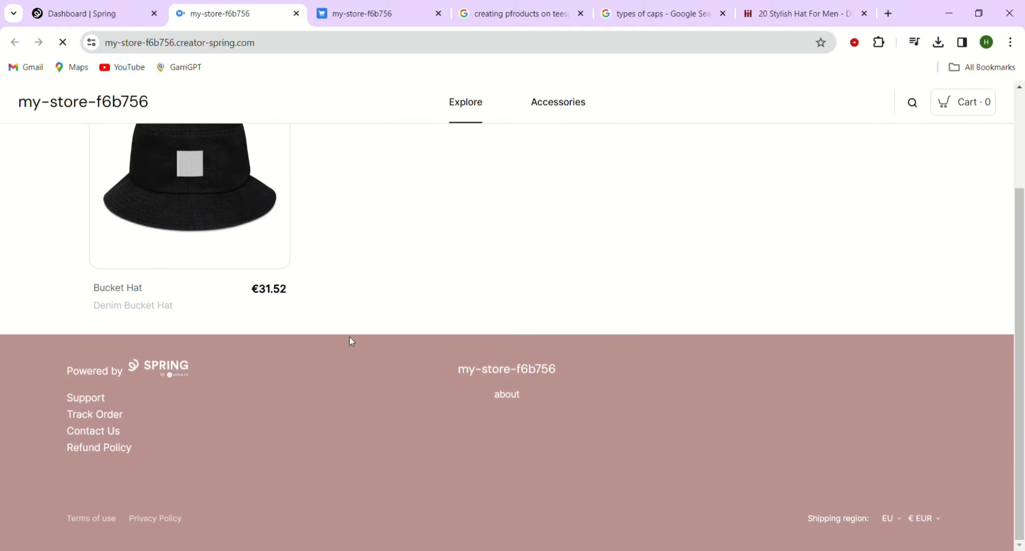
pyautogui.scroll(3)
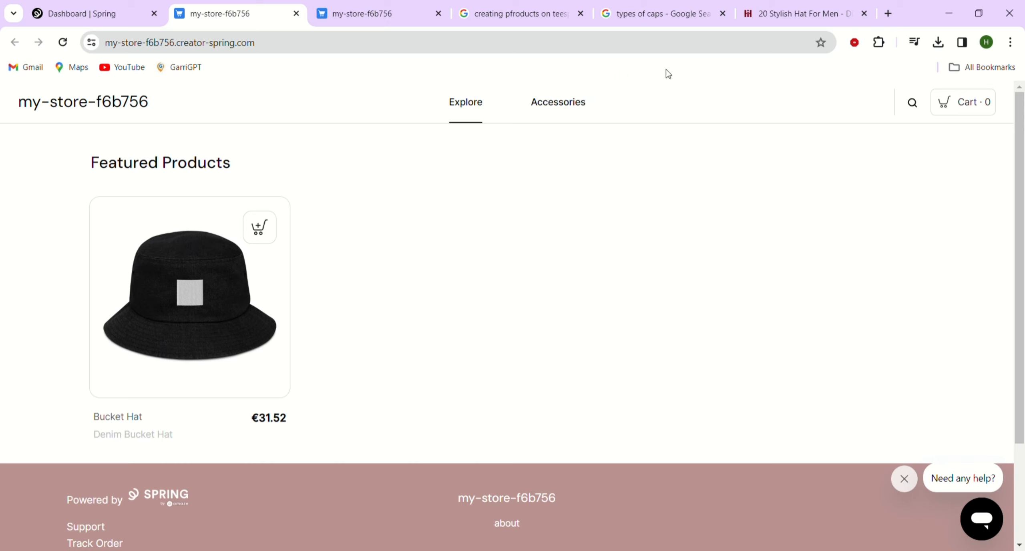
pyautogui.moveTo(472, 111)
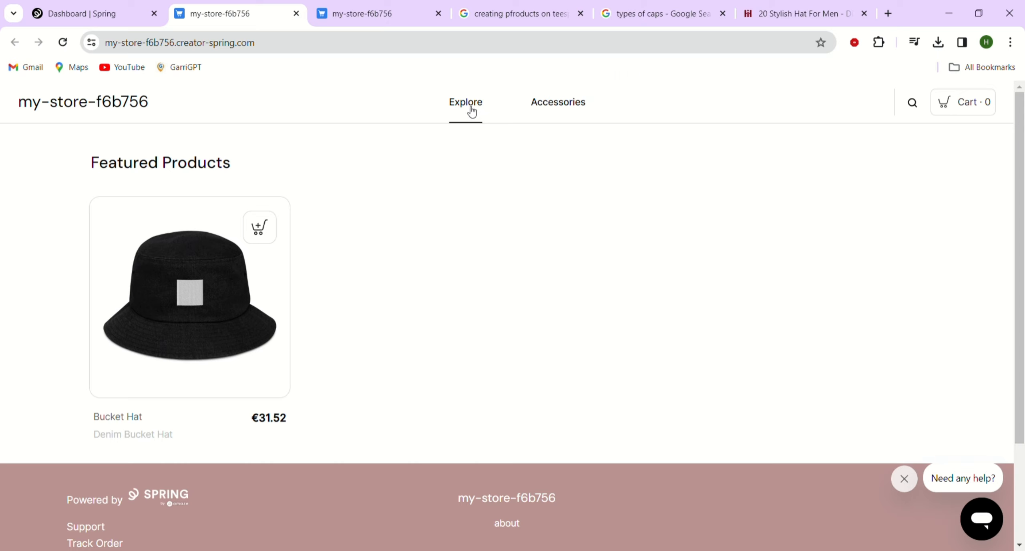
pyautogui.click(557, 102)
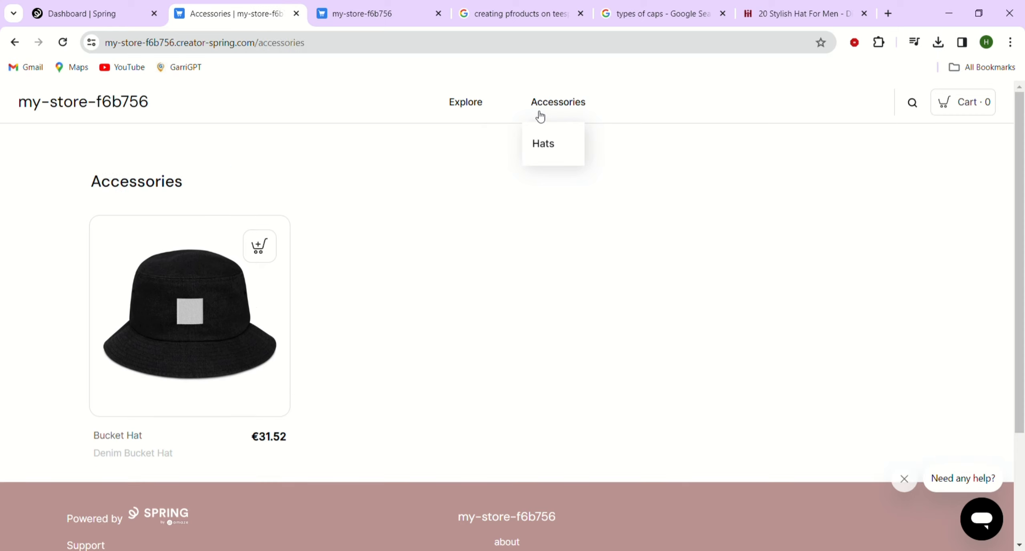
pyautogui.moveTo(473, 120)
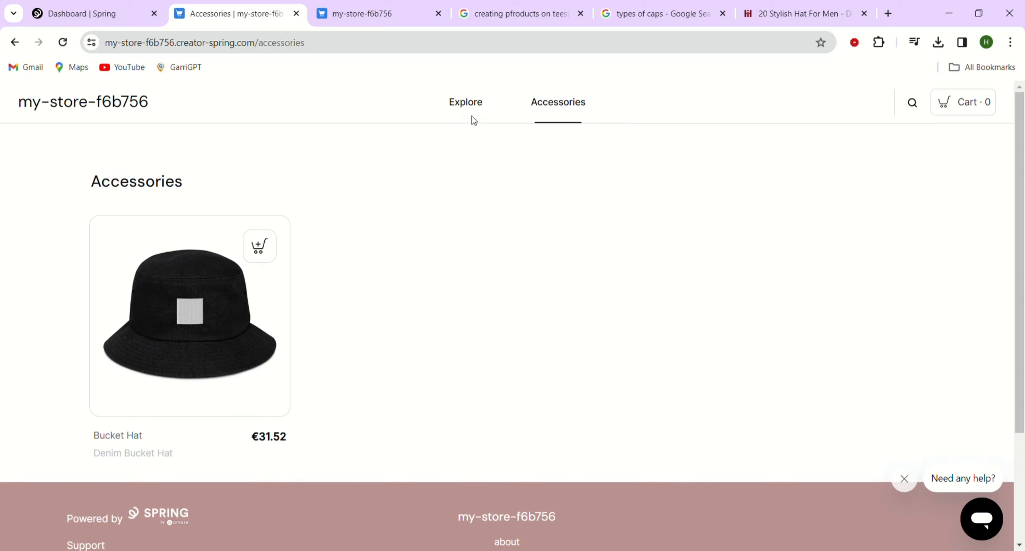
pyautogui.click(465, 102)
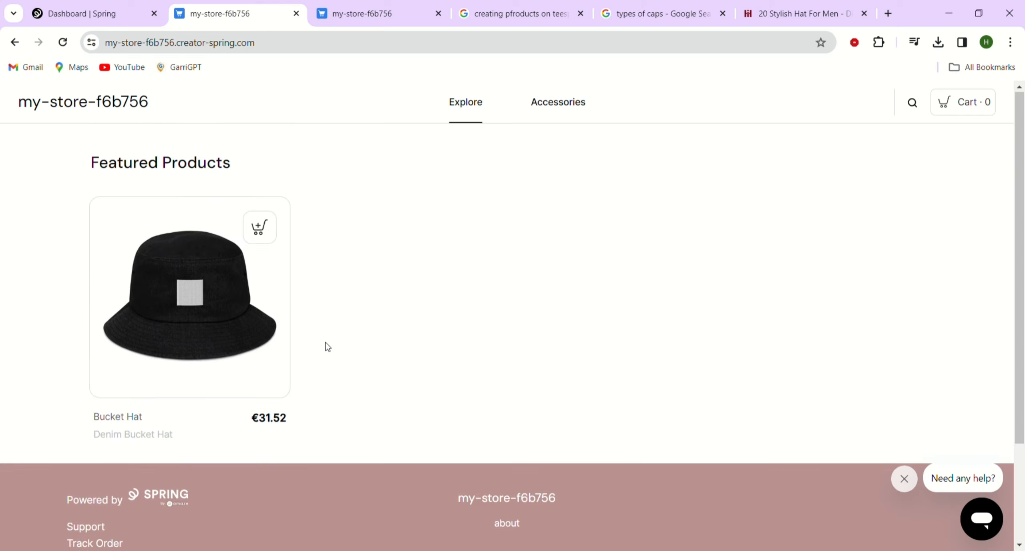
# Scroll the Explore page past the Bucket Hat down to the pink footer.
pyautogui.scroll(-3)
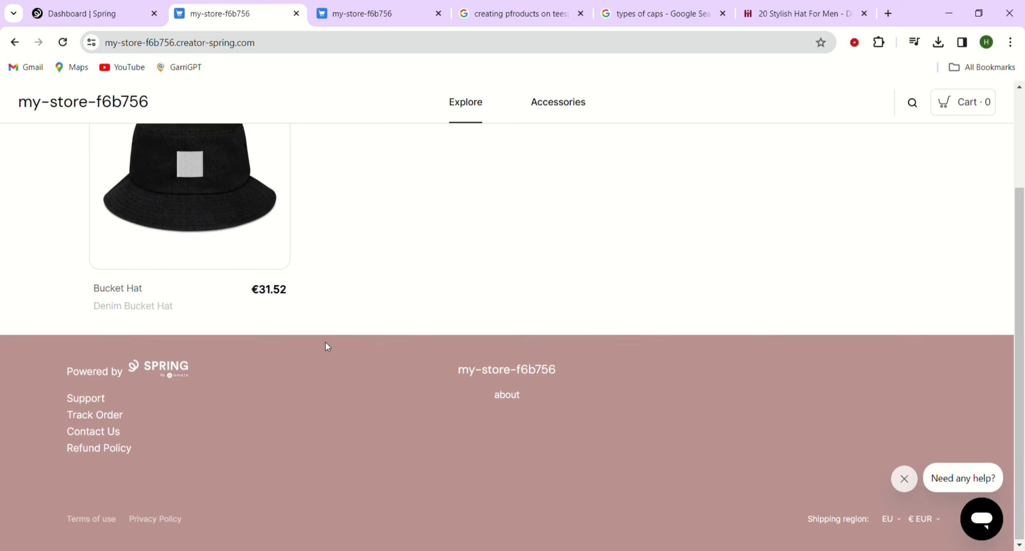
pyautogui.scroll(3)
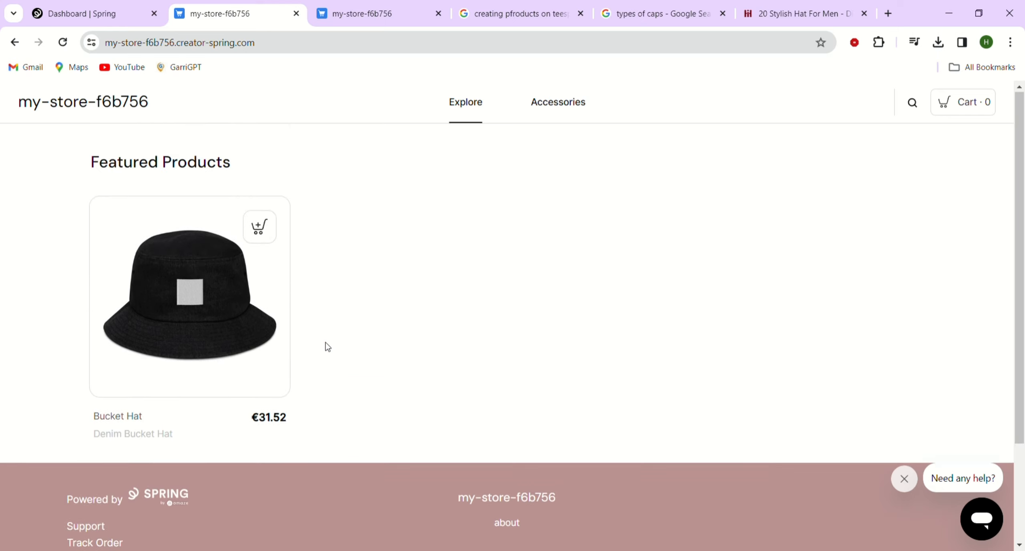
pyautogui.scroll(-3)
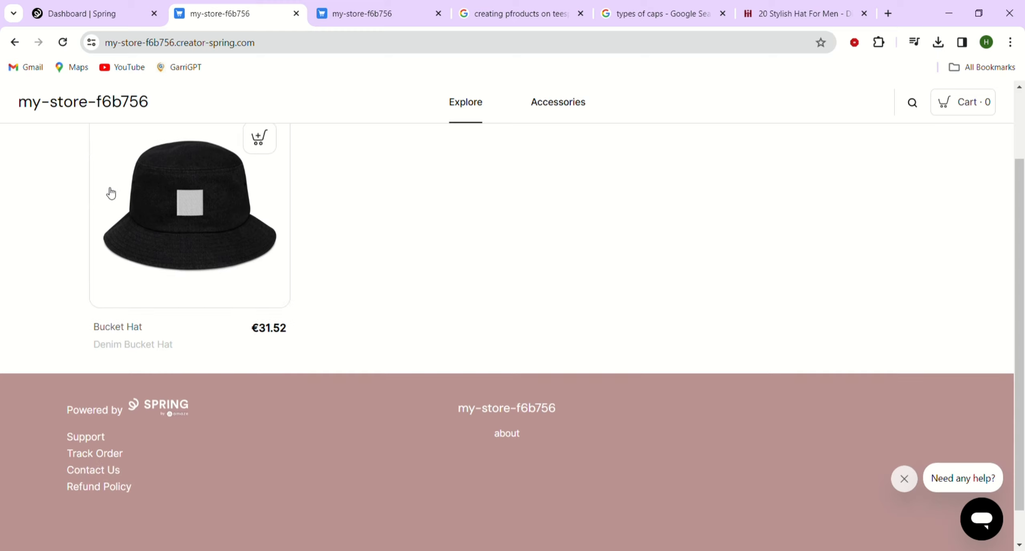
pyautogui.scroll(-3)
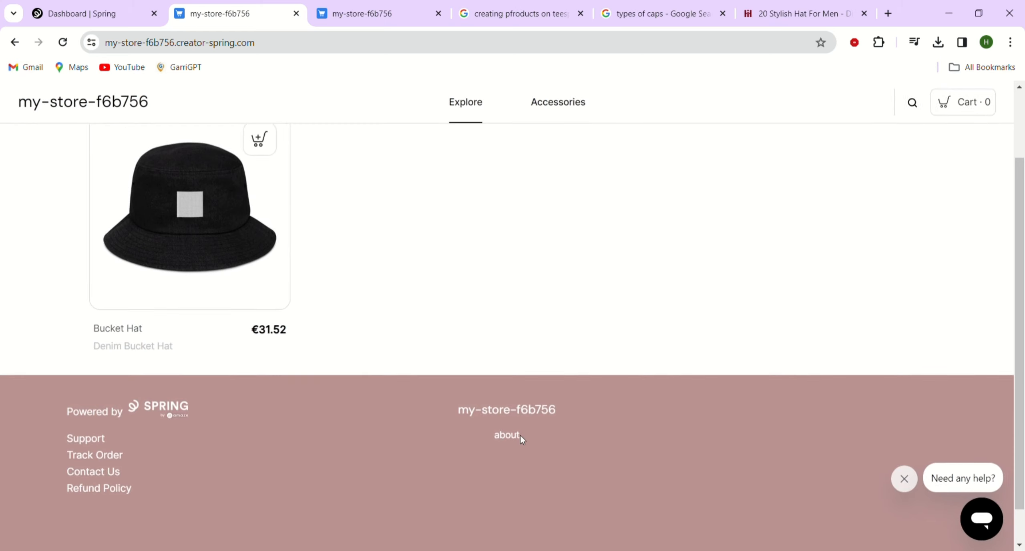
pyautogui.scroll(-3)
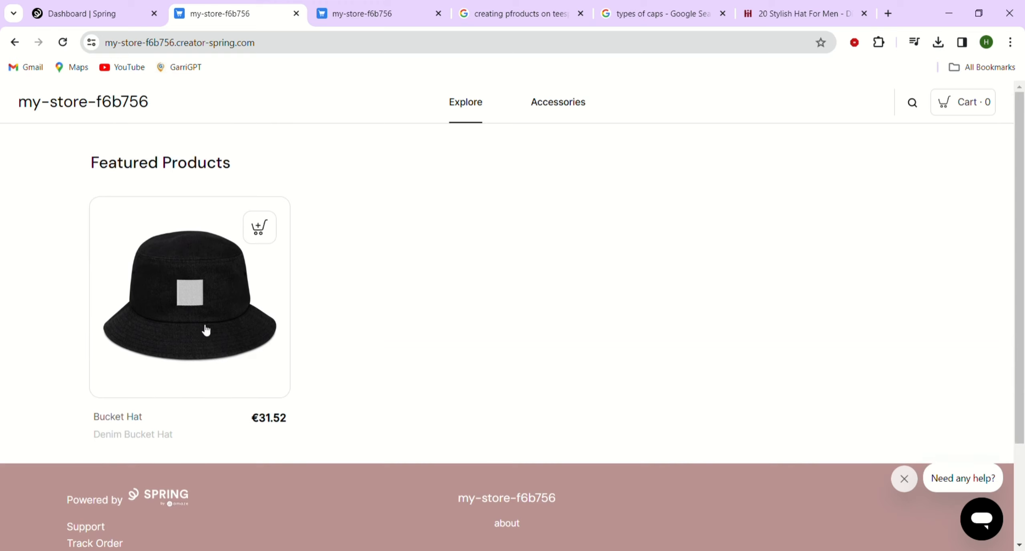
# View the Bucket Hat product page, scrolling through its details to the footer.
pyautogui.click(190, 297)
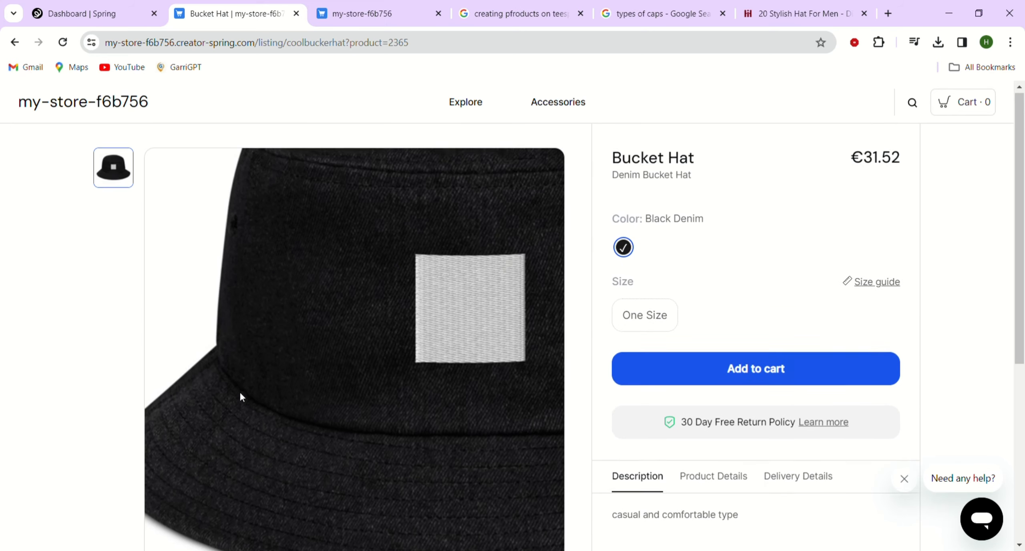
pyautogui.scroll(-3)
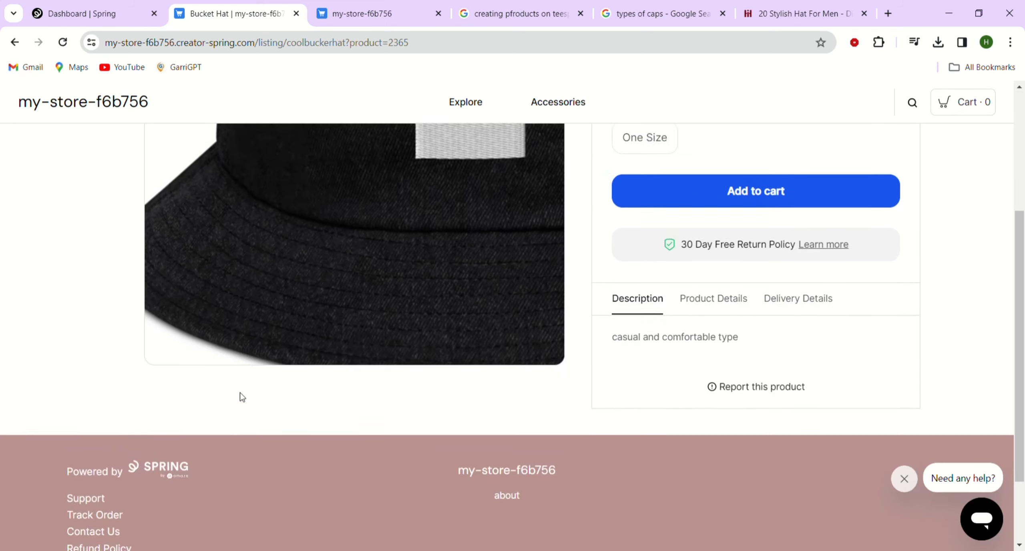
pyautogui.scroll(-3)
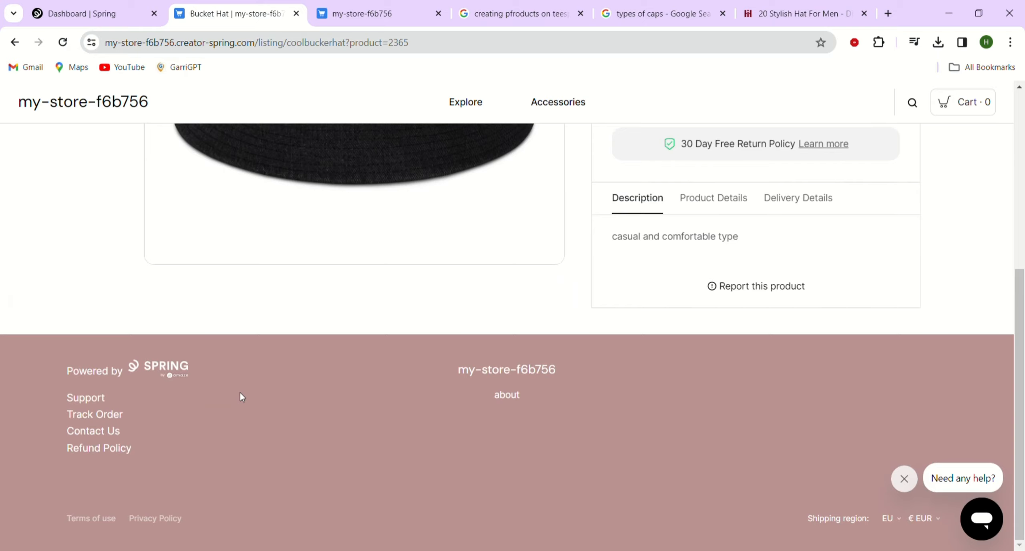